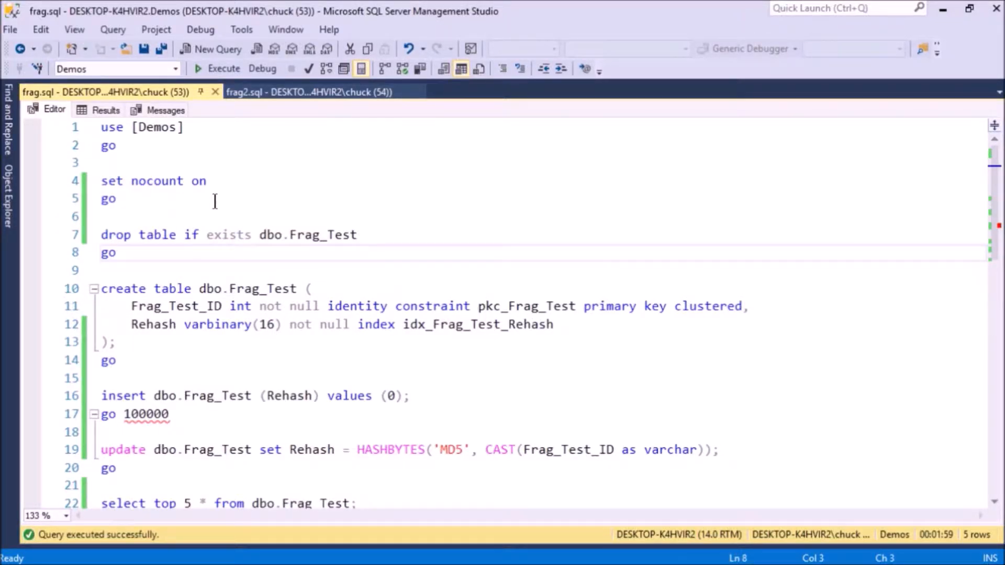
Step: Highlight Frag_Test_ID, identity, pkc_Frag_Test, idx_Frag_Test_Rehash and Rehash in the table script
scroll(down, 3)
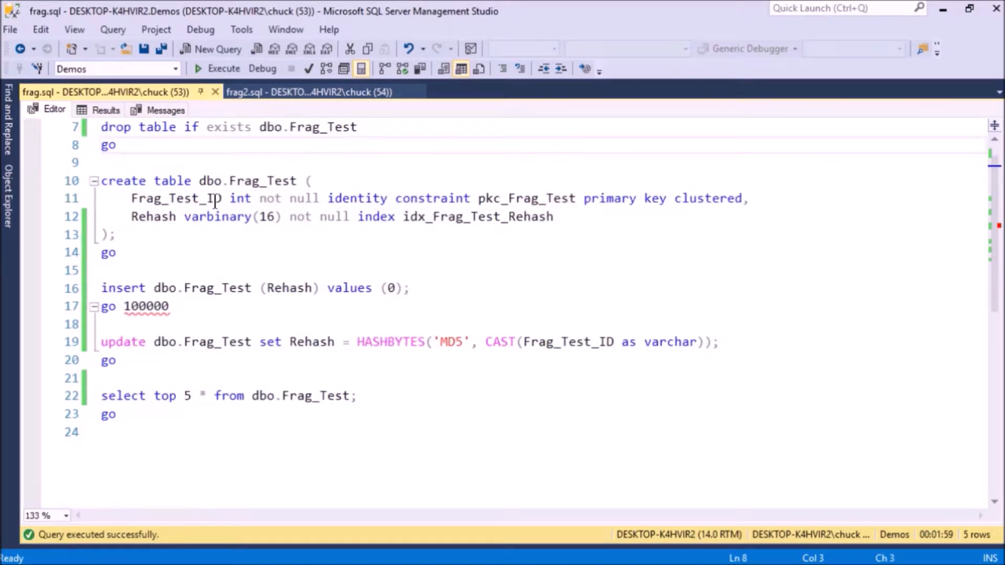
mouse_move(67, 186)
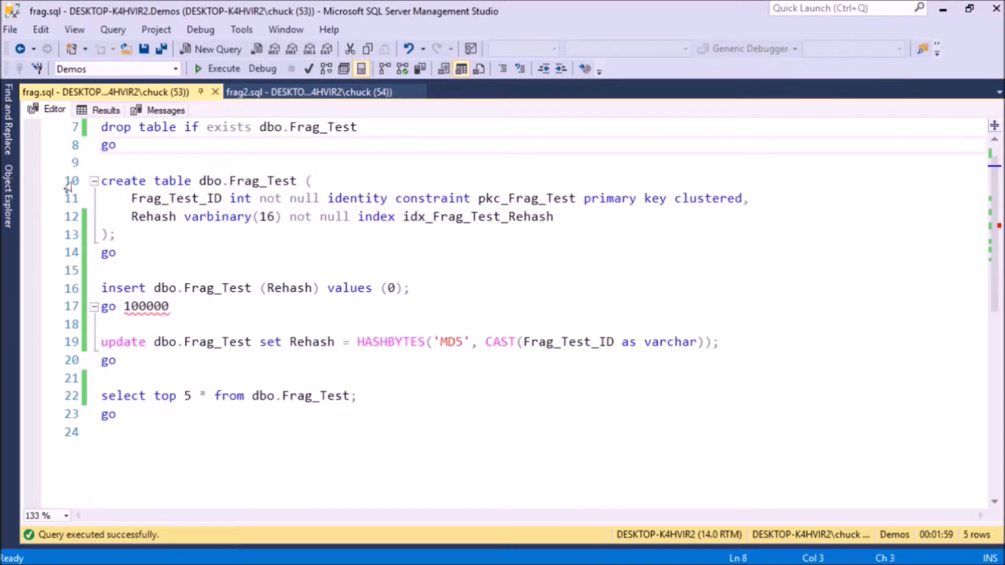
double_click(176, 198)
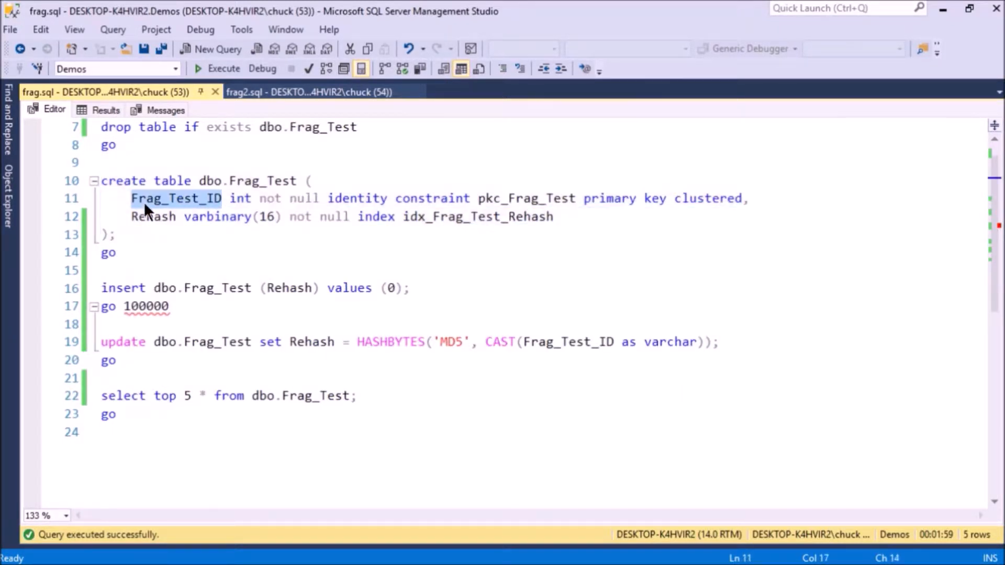
click(117, 252)
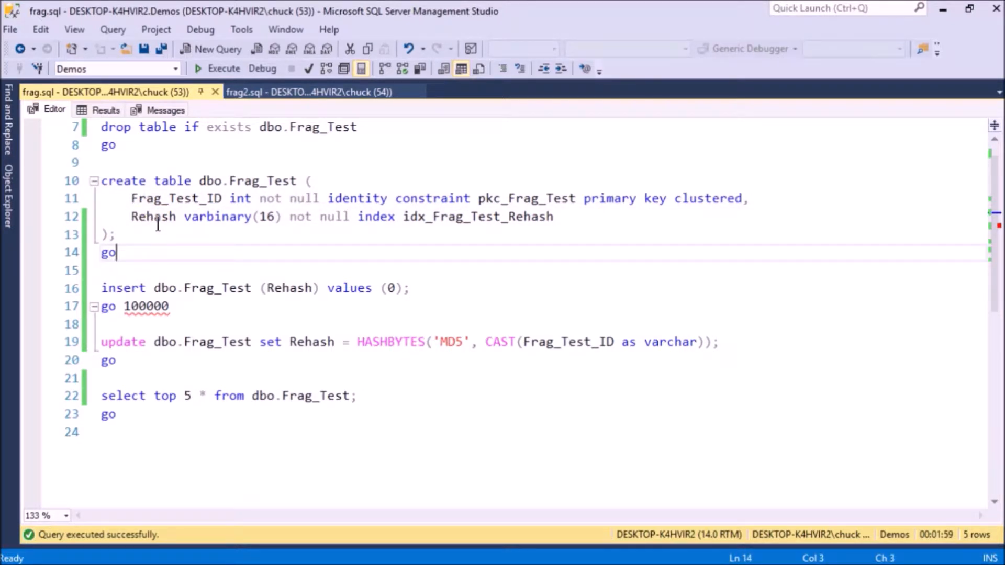
double_click(356, 198)
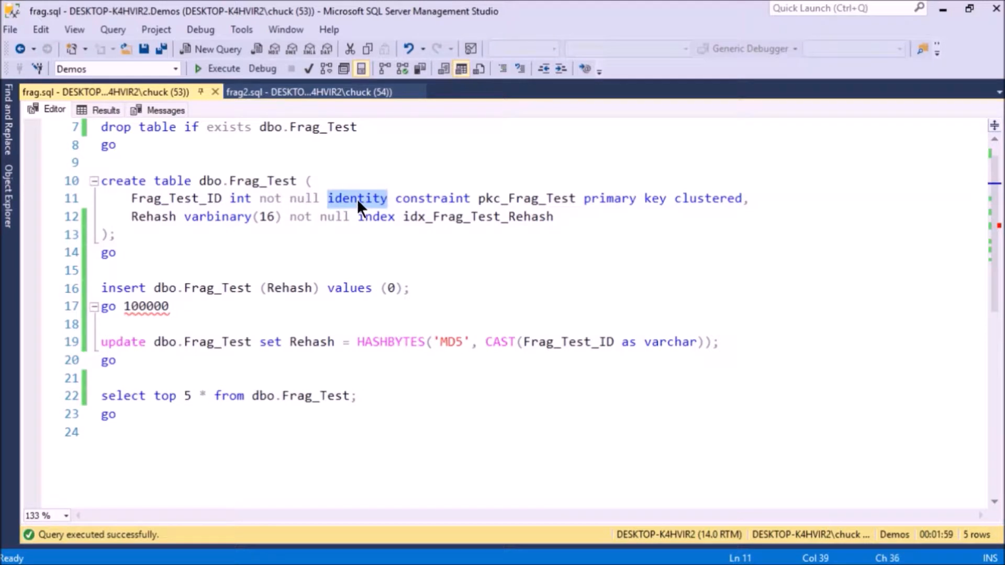
double_click(152, 217)
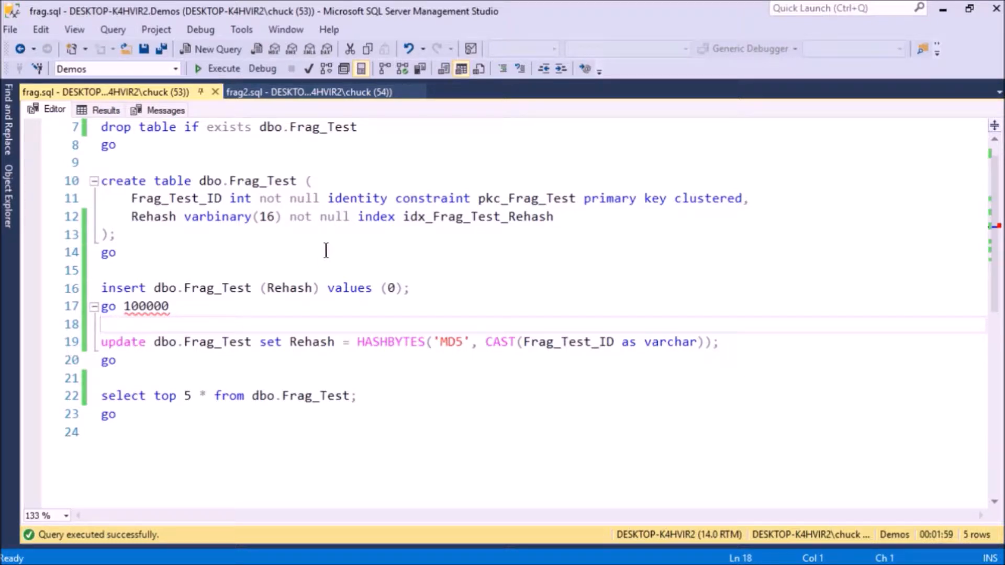
mouse_move(508, 198)
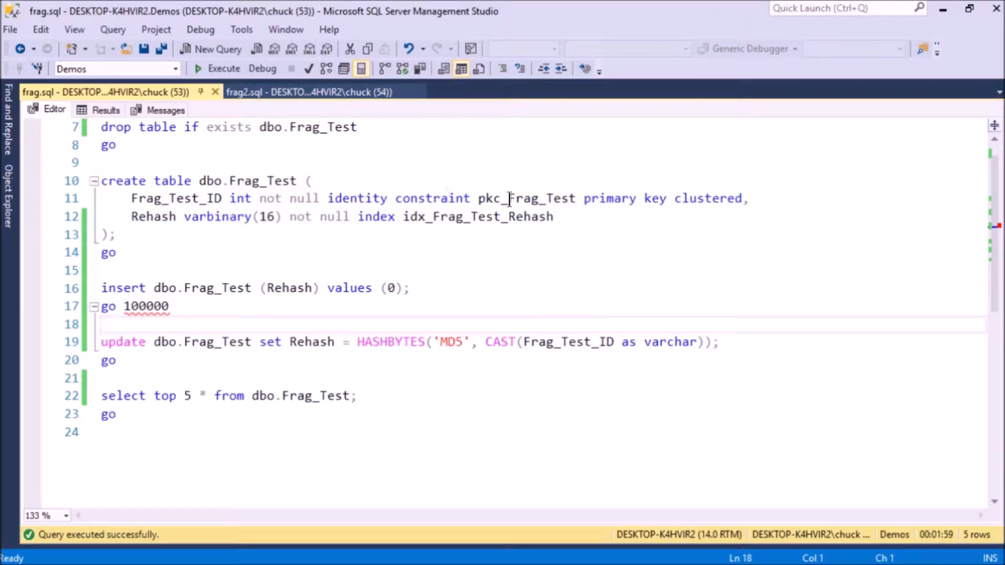
double_click(526, 198)
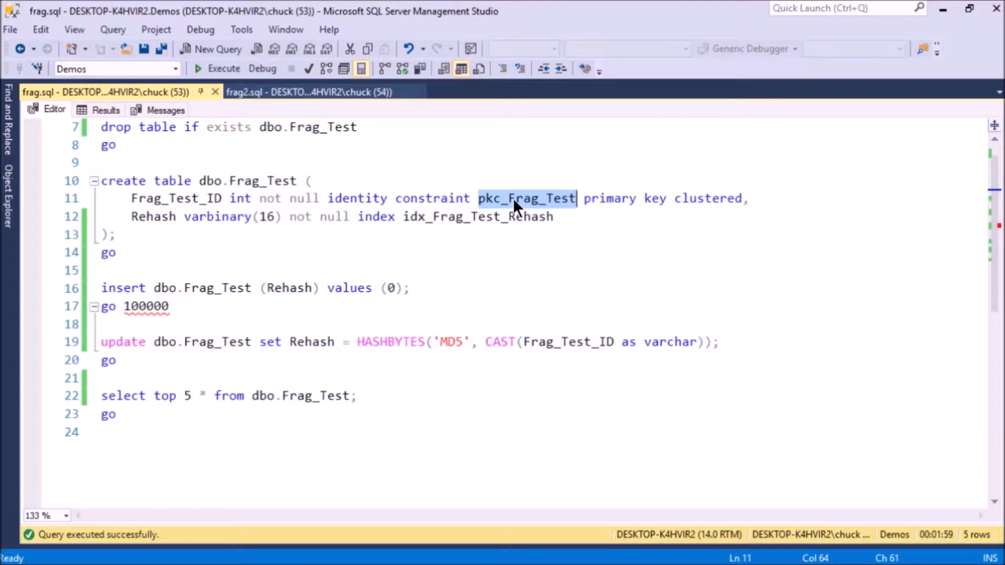
double_click(432, 198)
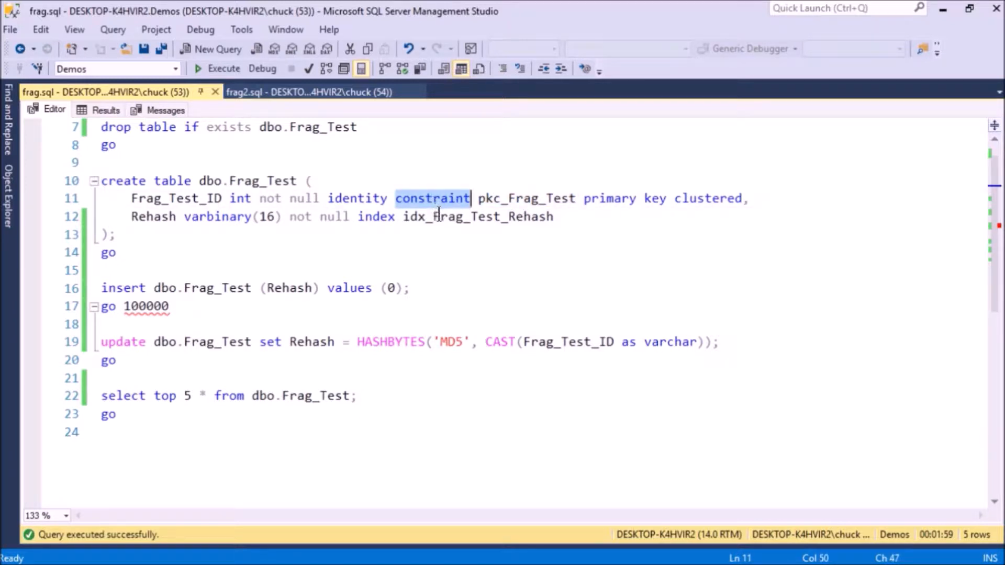
double_click(477, 216)
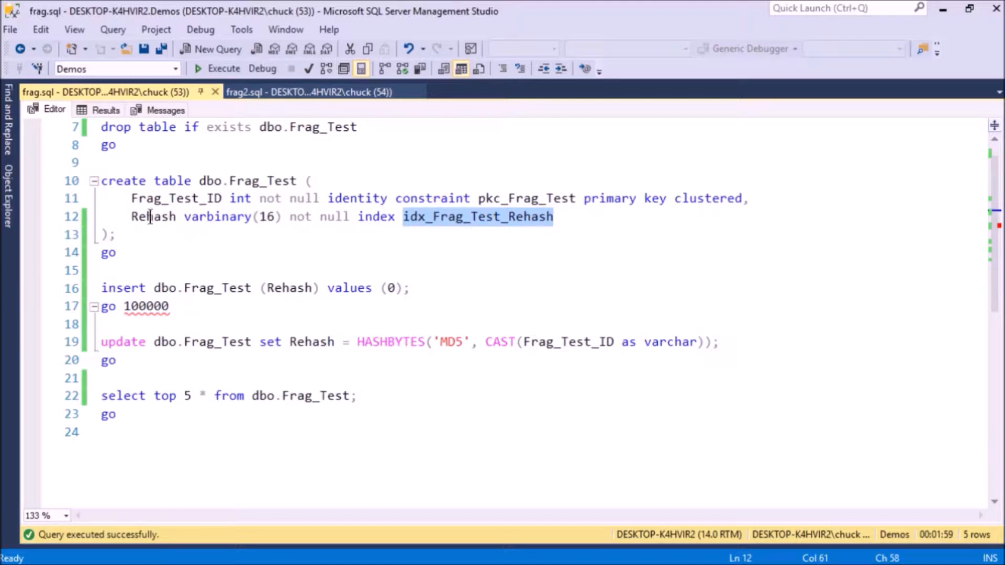
double_click(152, 216)
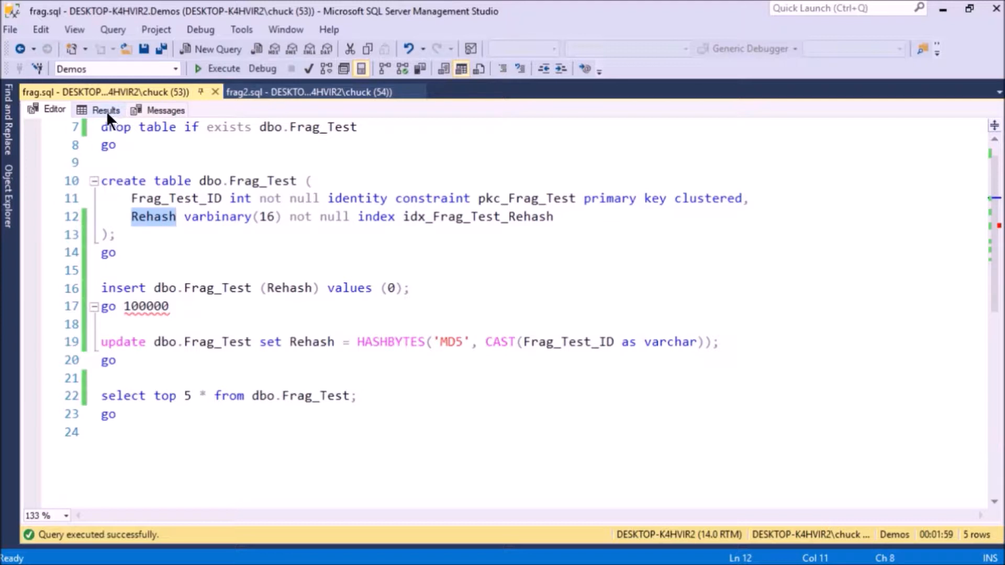
Step: In the Results grid, point out IDs 2 and 3 and the first three Rehash values
click(105, 109)
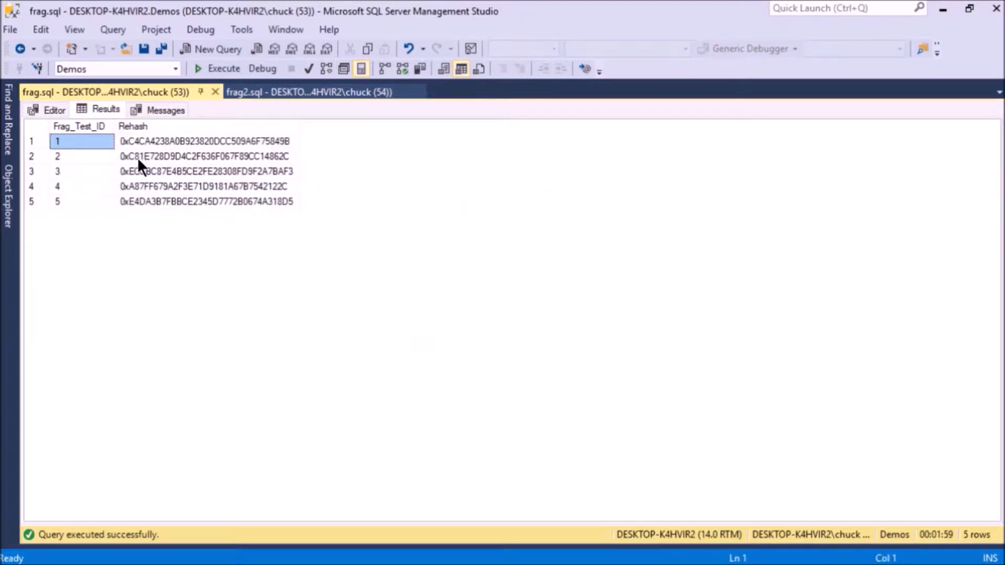
mouse_move(148, 160)
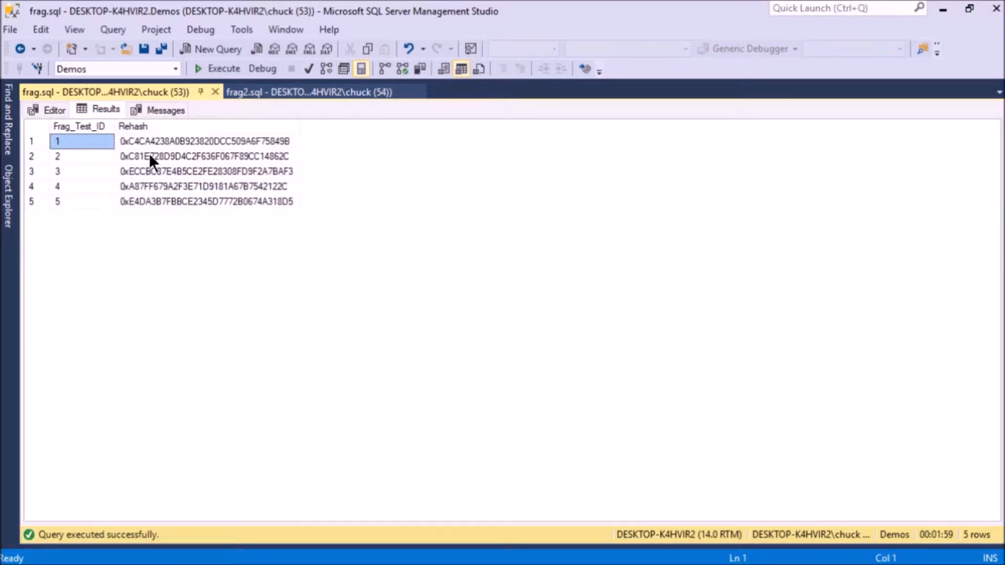
click(205, 156)
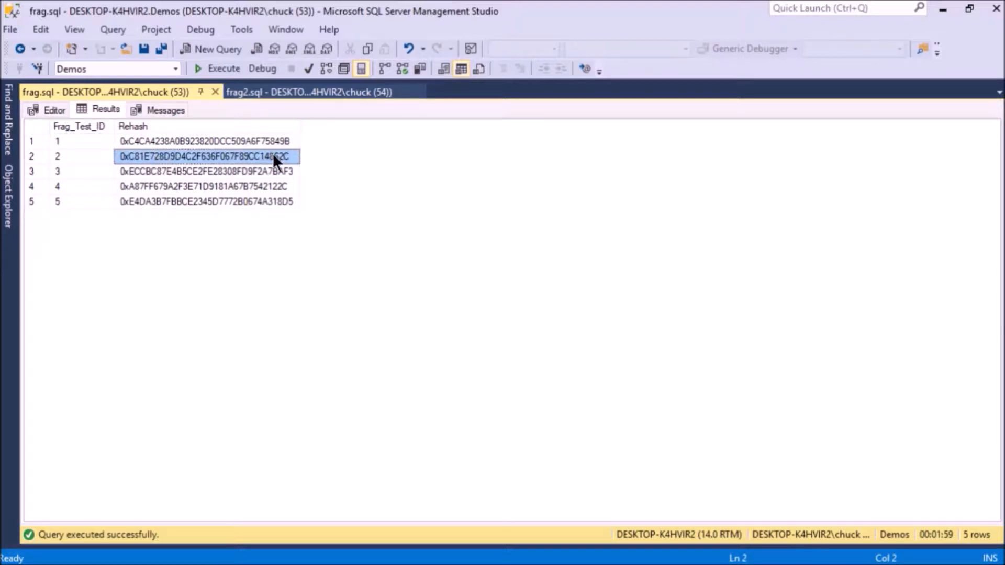
mouse_move(231, 202)
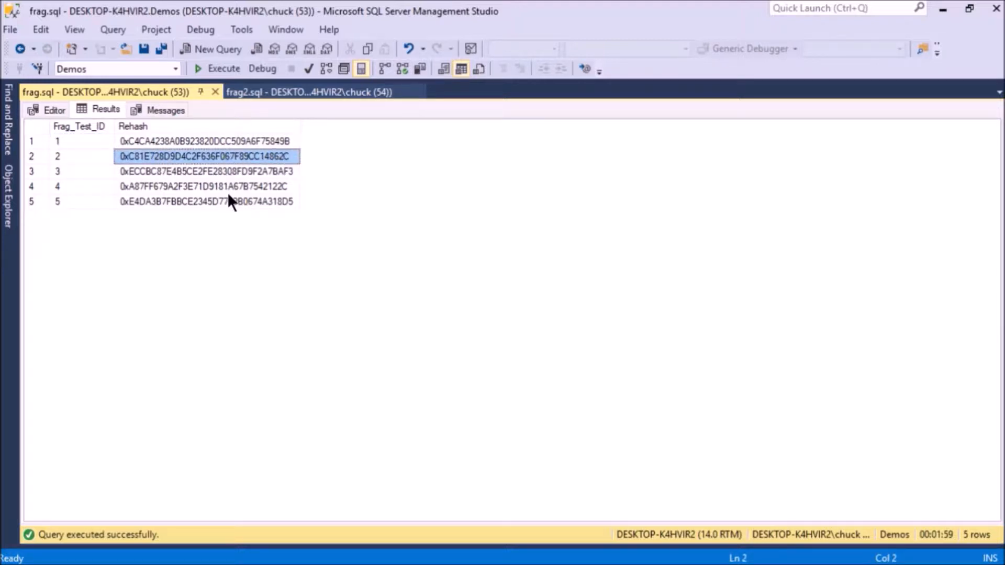
click(80, 171)
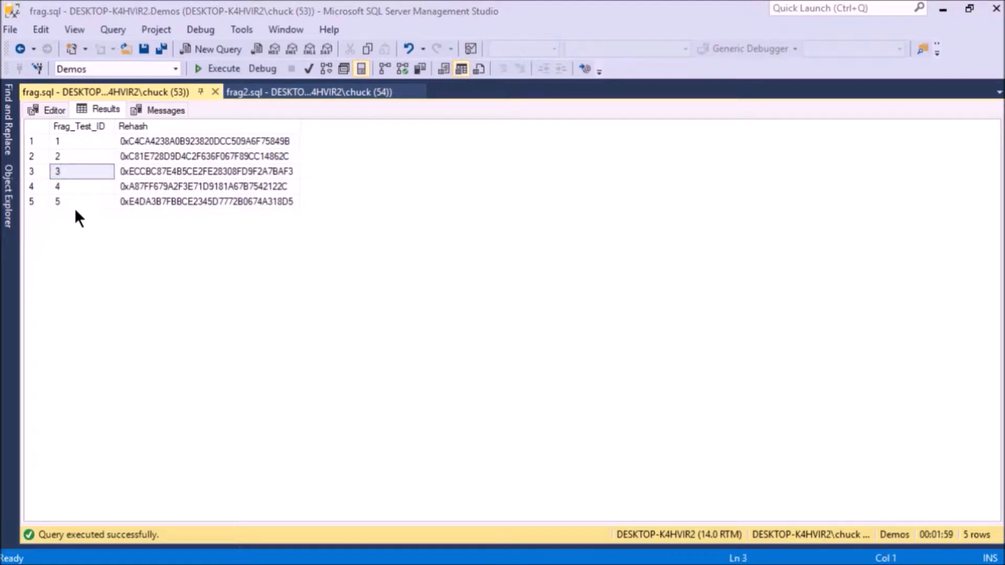
click(206, 156)
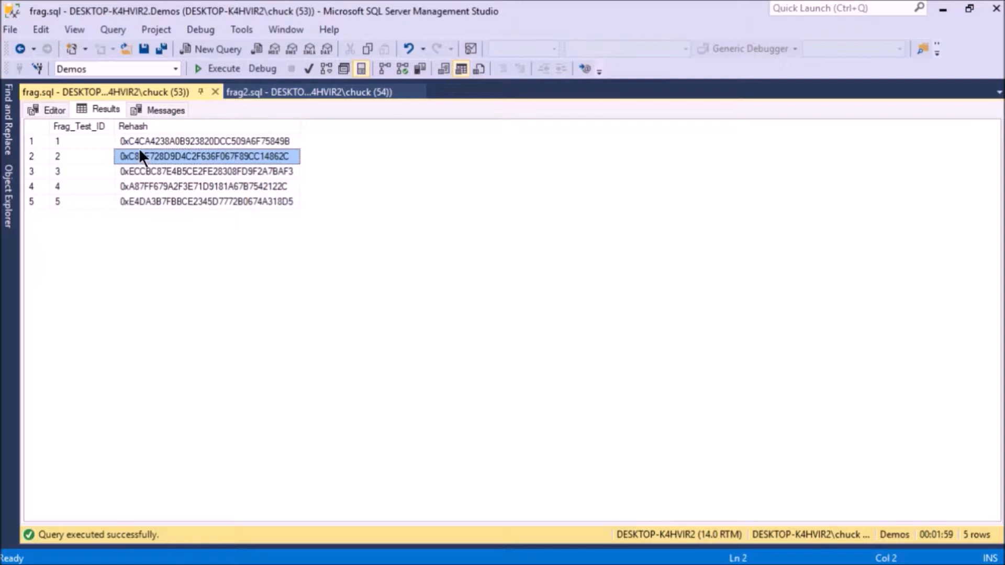
mouse_move(154, 163)
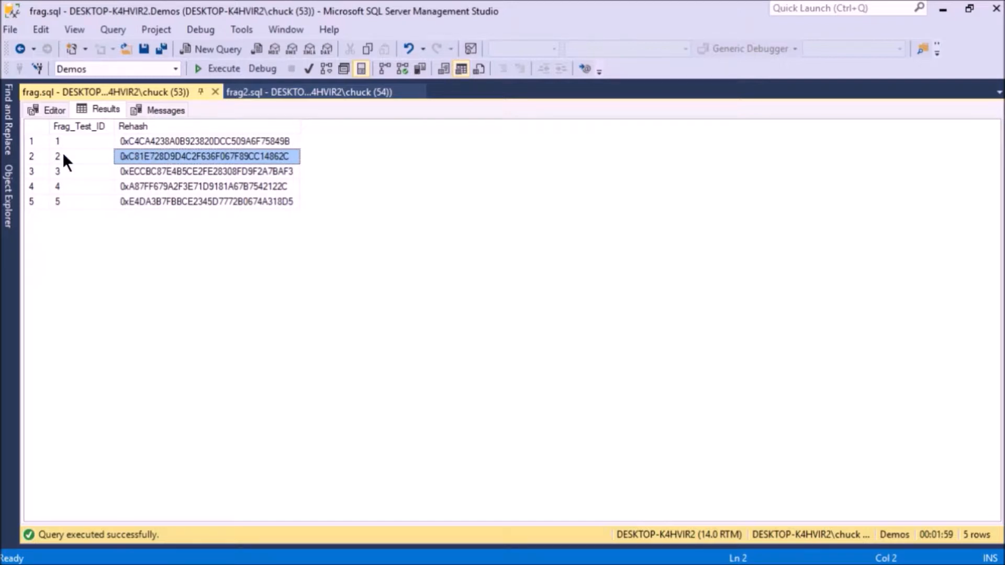
click(57, 156)
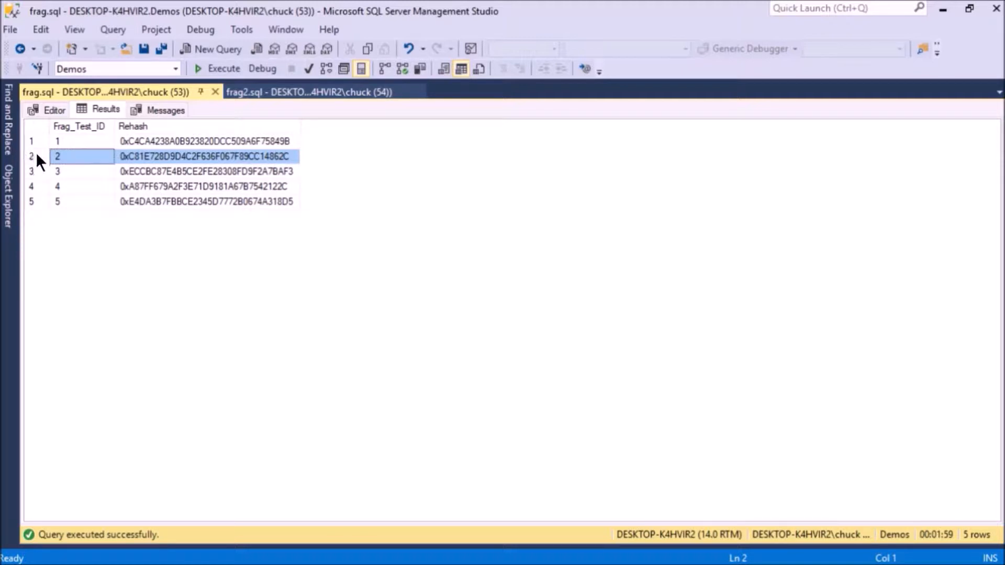
mouse_move(161, 157)
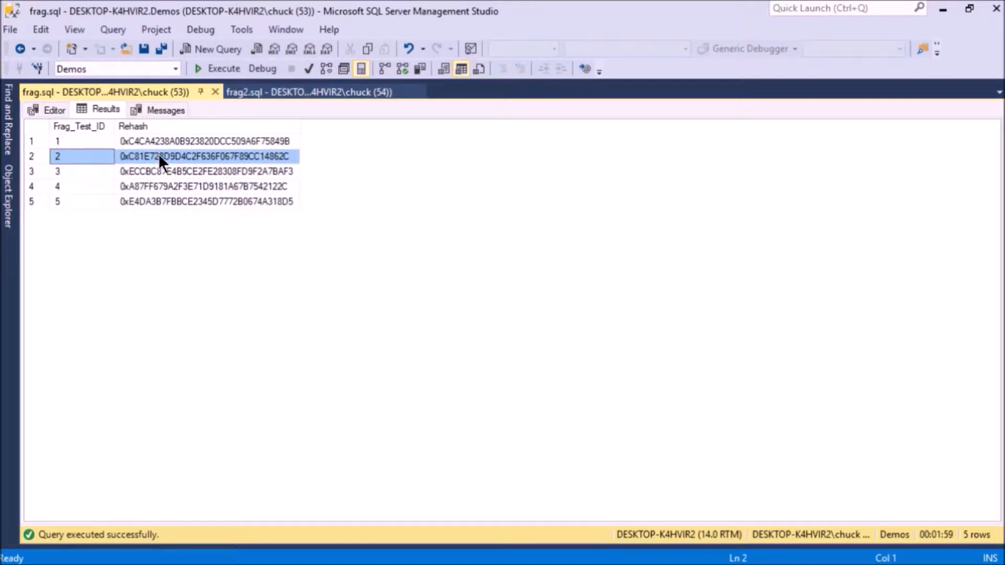
click(206, 171)
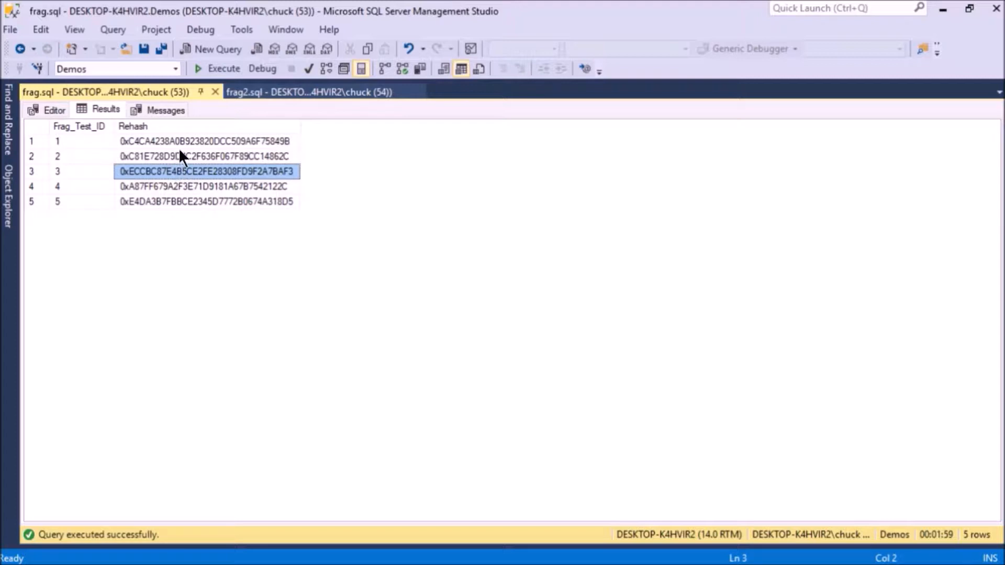
click(205, 141)
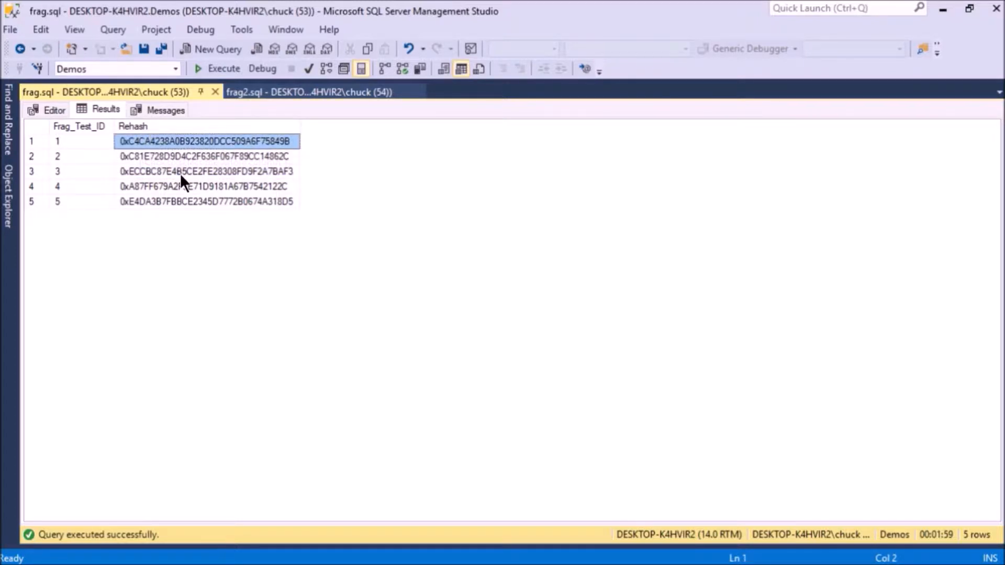
mouse_move(186, 178)
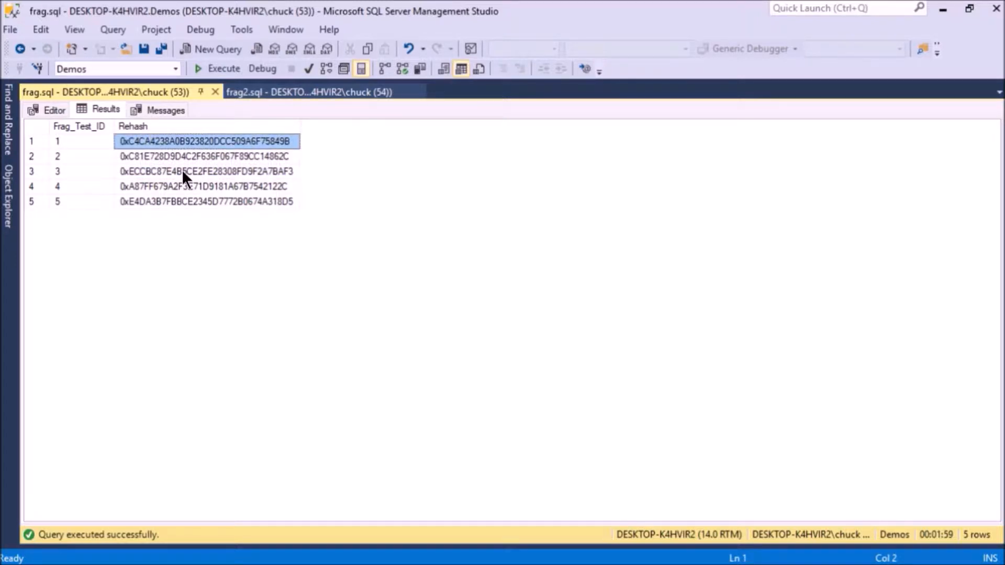
click(206, 172)
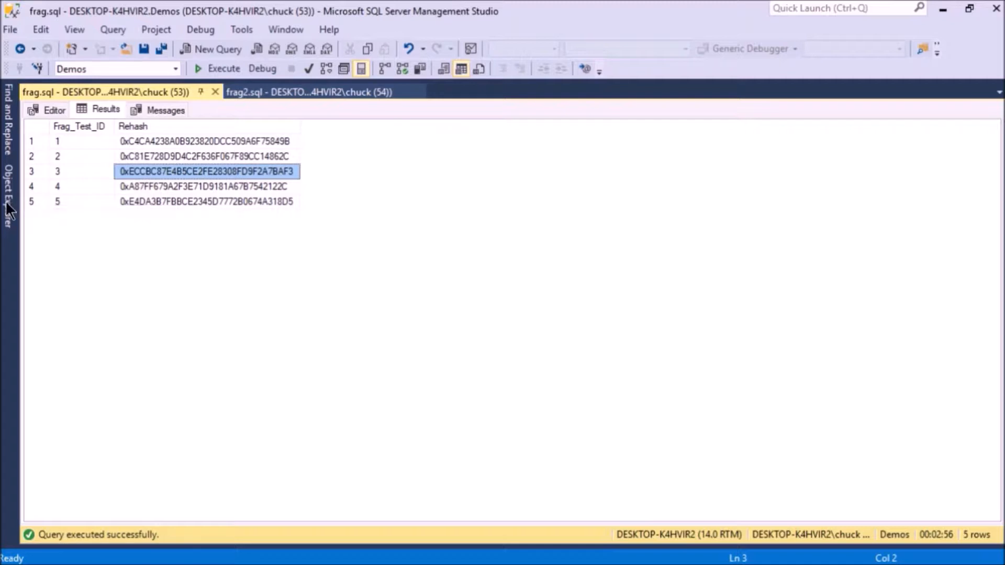
Step: Expand the database tree and bring up the Demos database's context menu
click(8, 192)
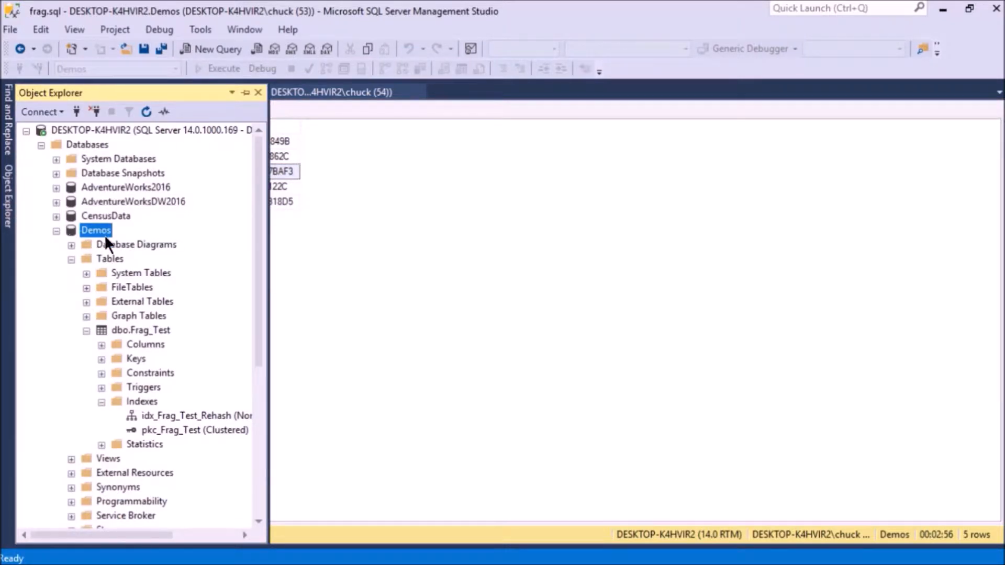
right_click(95, 229)
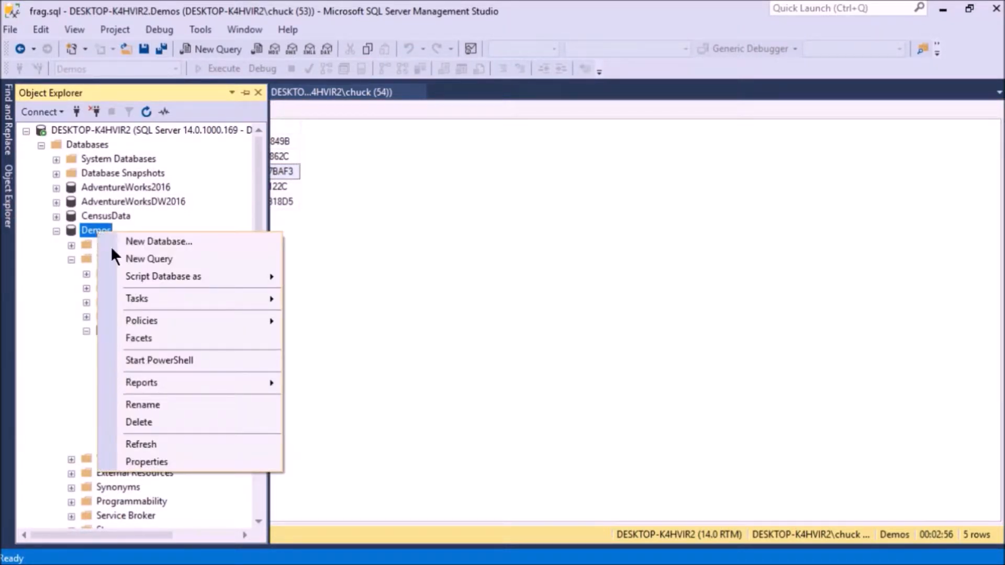
mouse_move(141, 383)
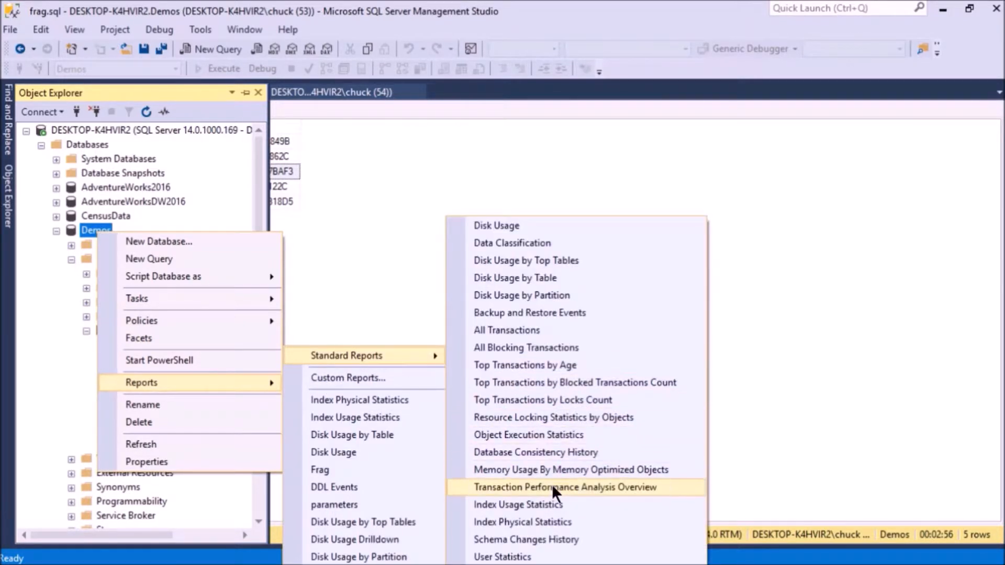
mouse_move(546, 524)
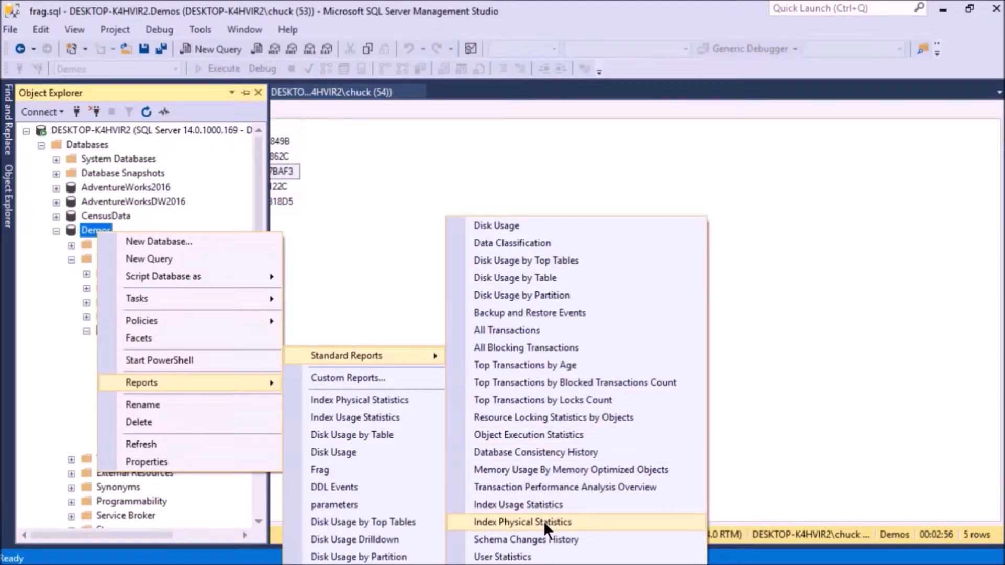
Step: Open Index Physical Statistics and expand partitions for idx_Frag_Test_Rehash and pkc_Frag_Test
click(522, 522)
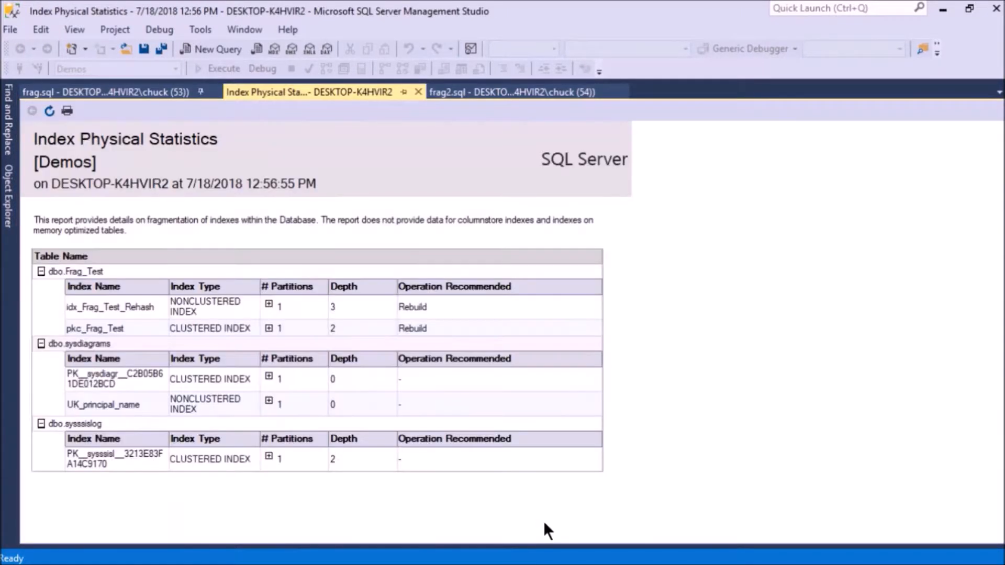
mouse_move(416, 356)
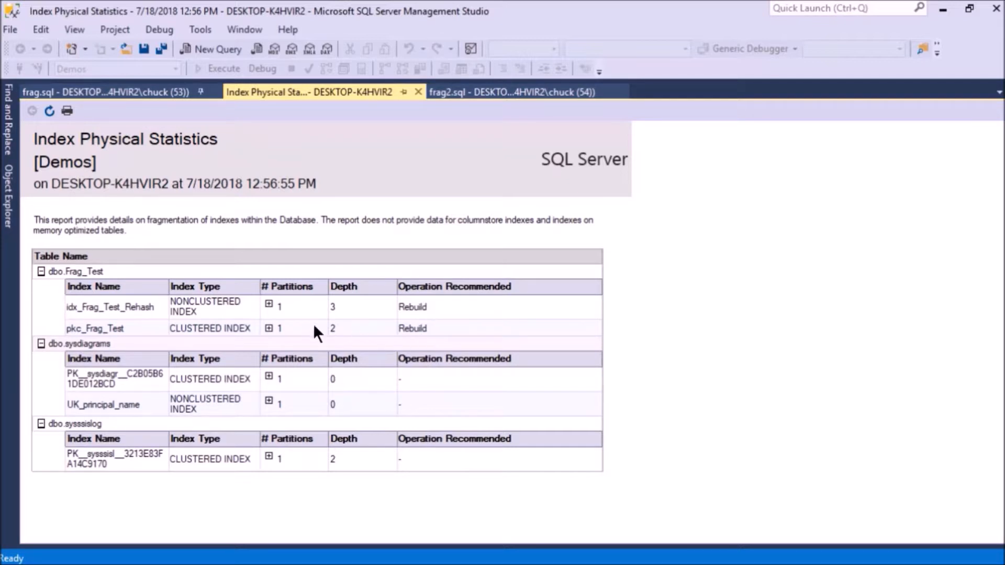
click(268, 303)
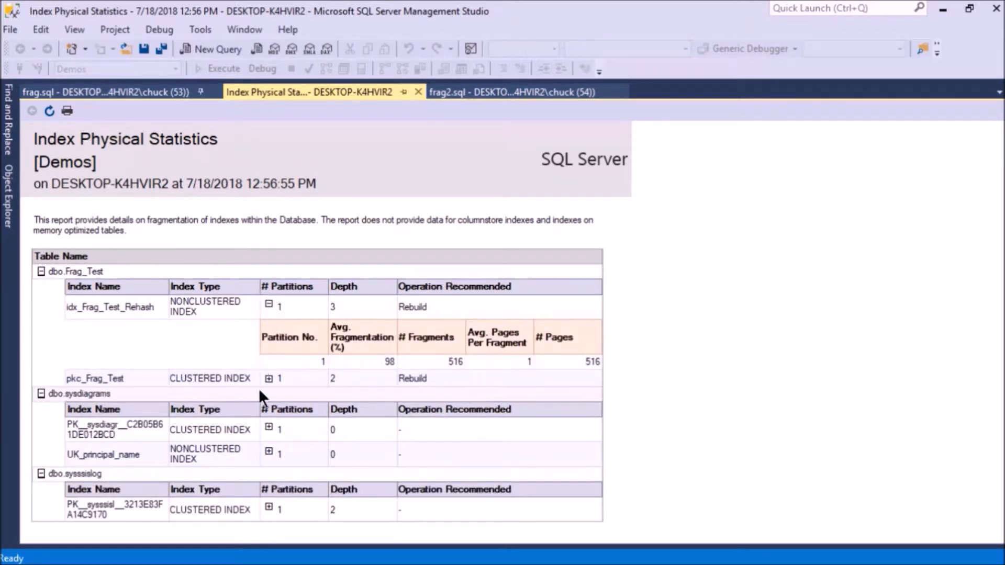
click(269, 378)
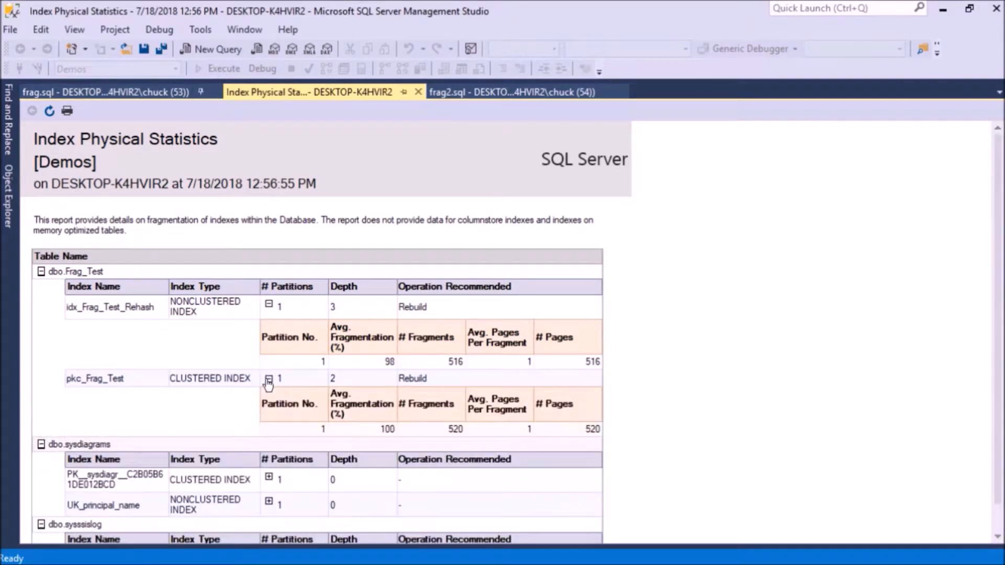
mouse_move(366, 368)
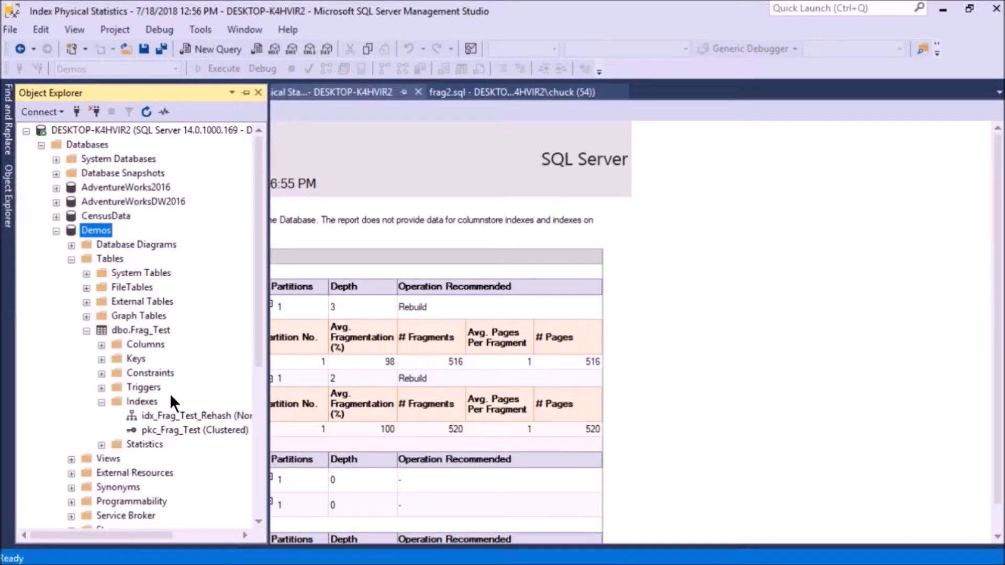
Step: Show the Rebuild/Reorganize actions for idx_Frag_Test_Rehash, then close the statistics report
right_click(163, 415)
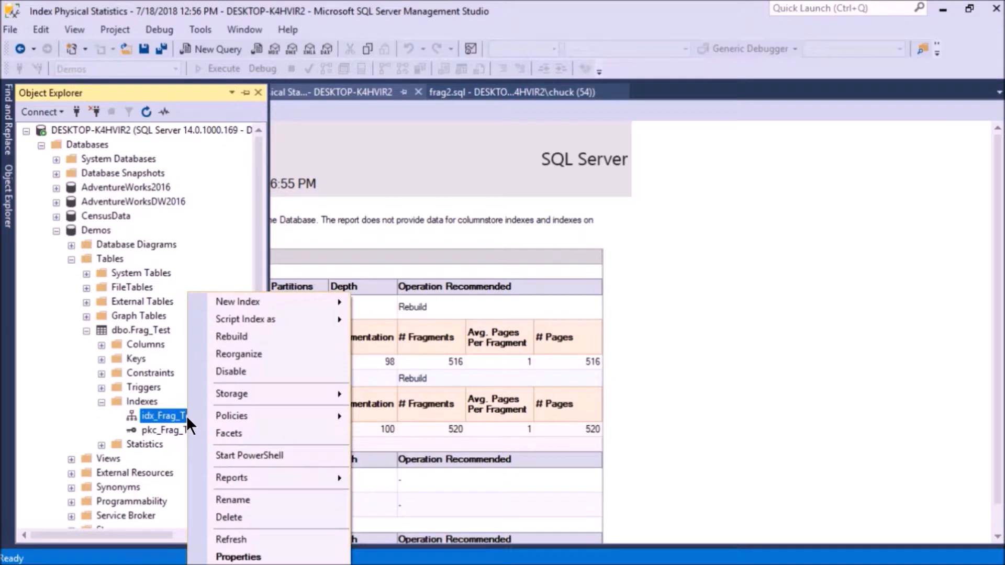
mouse_move(243, 354)
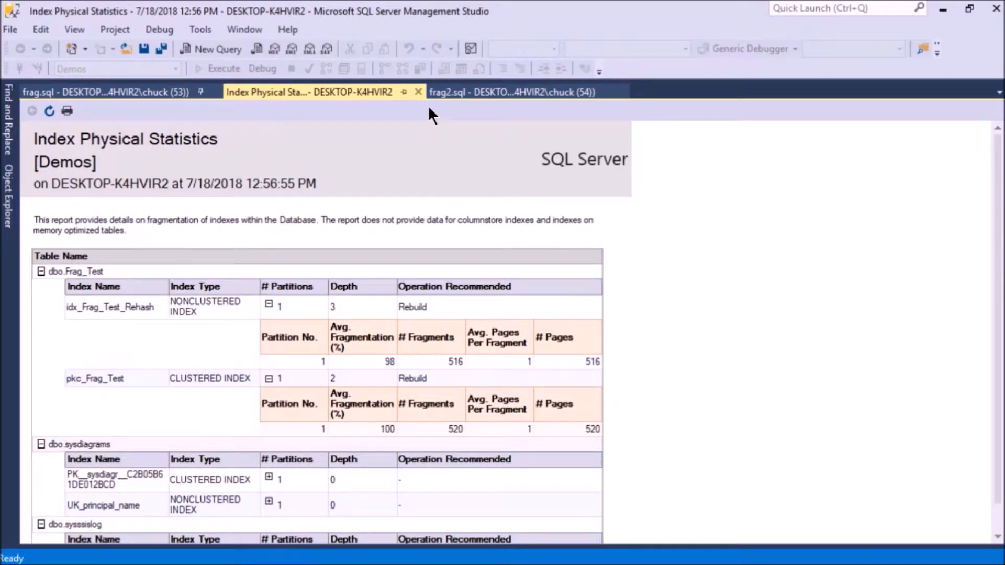
click(417, 92)
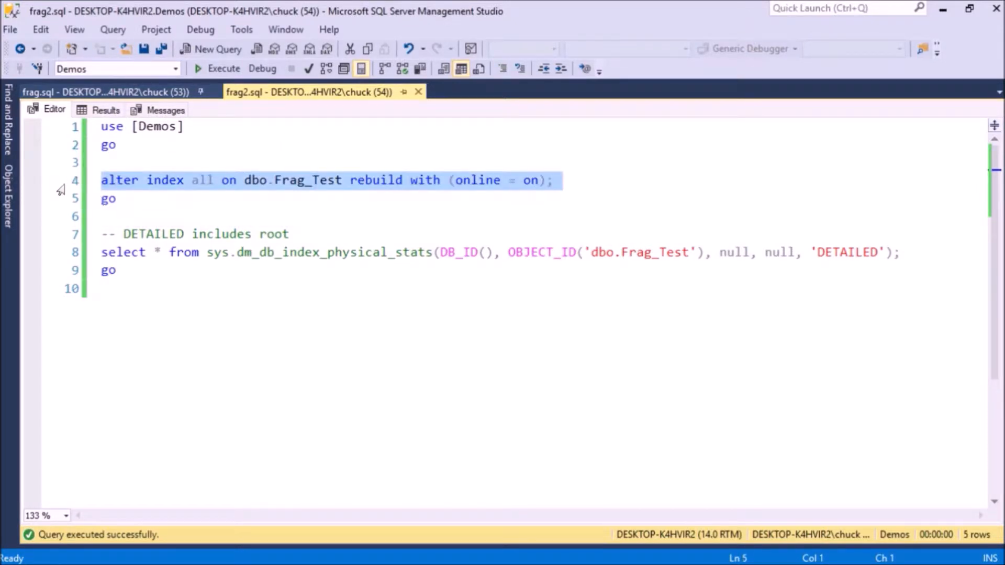
double_click(202, 180)
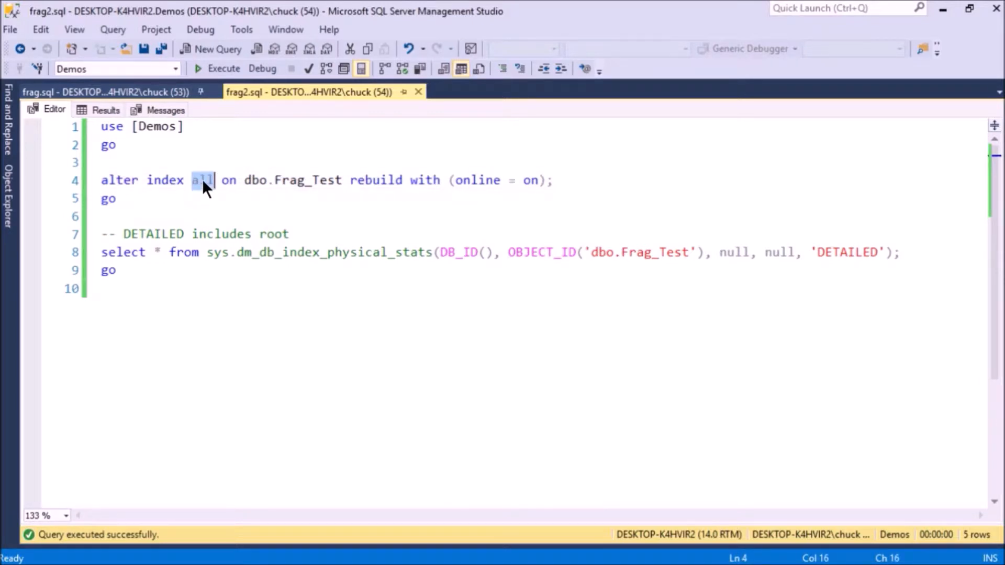
mouse_move(211, 189)
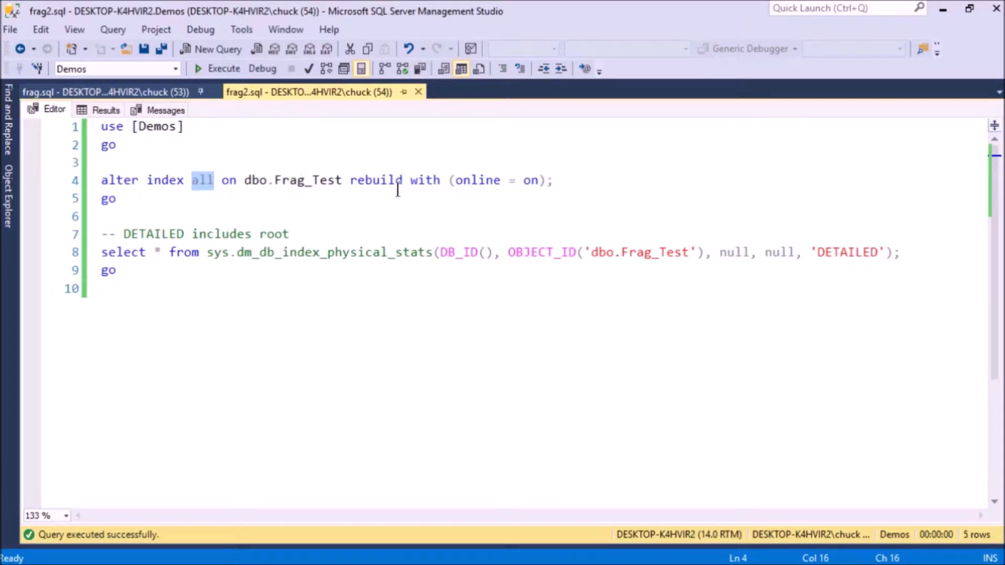
double_click(376, 180)
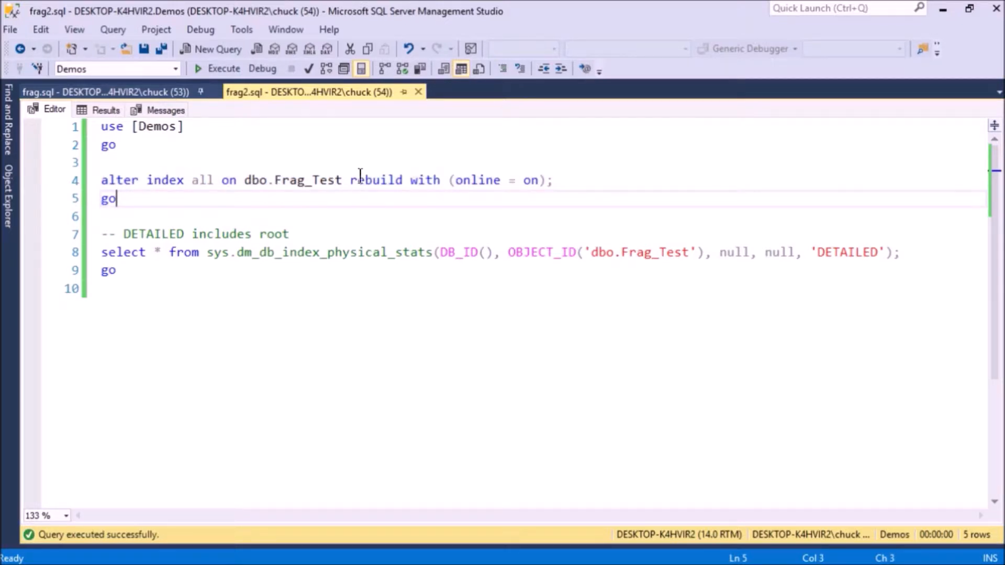
double_click(376, 180)
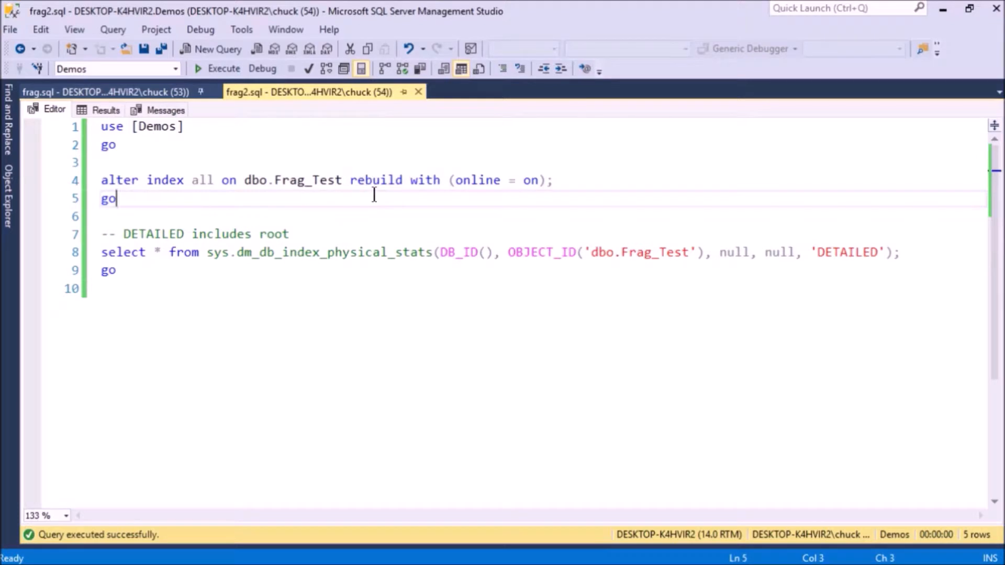
drag(411, 180, 538, 180)
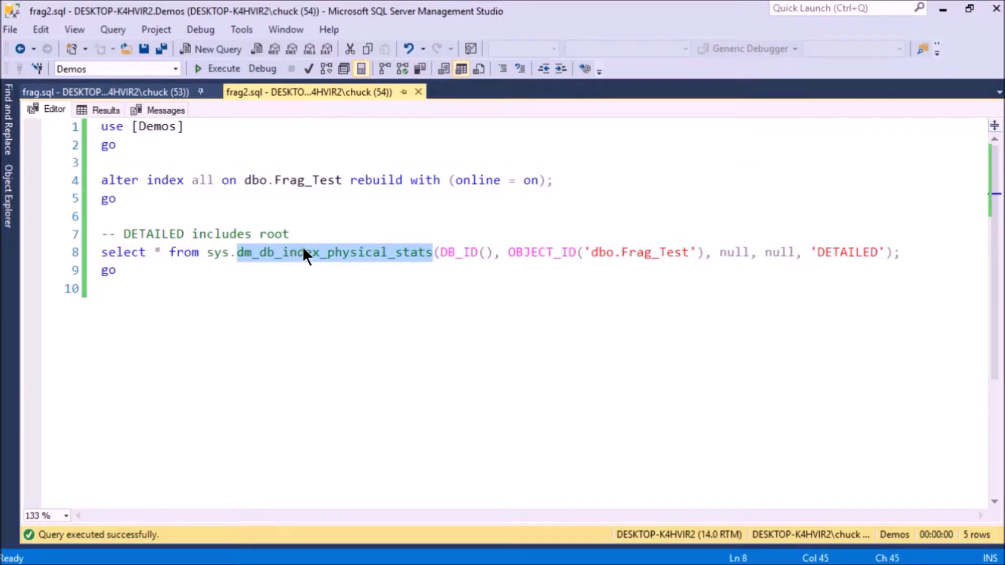
mouse_move(304, 252)
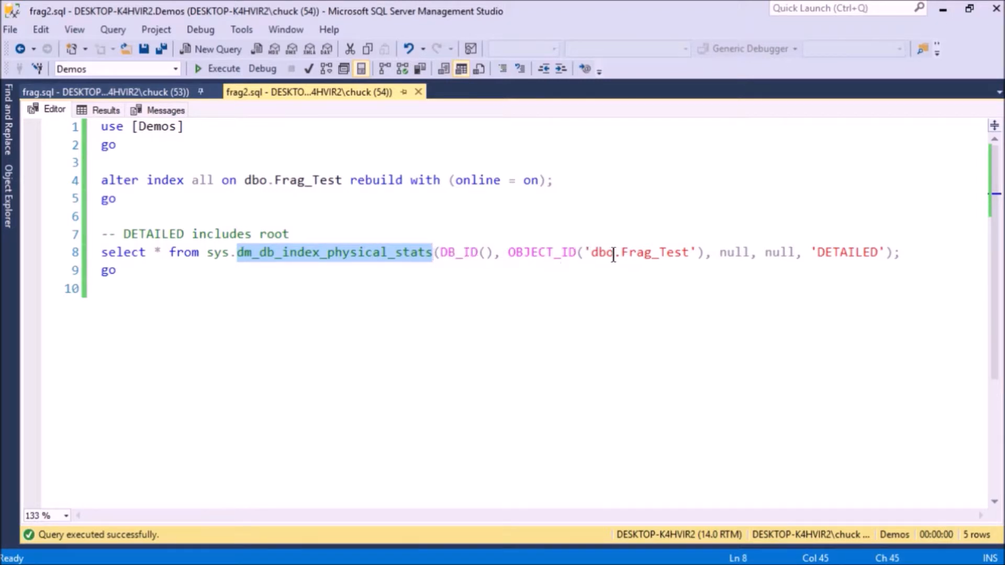
double_click(654, 251)
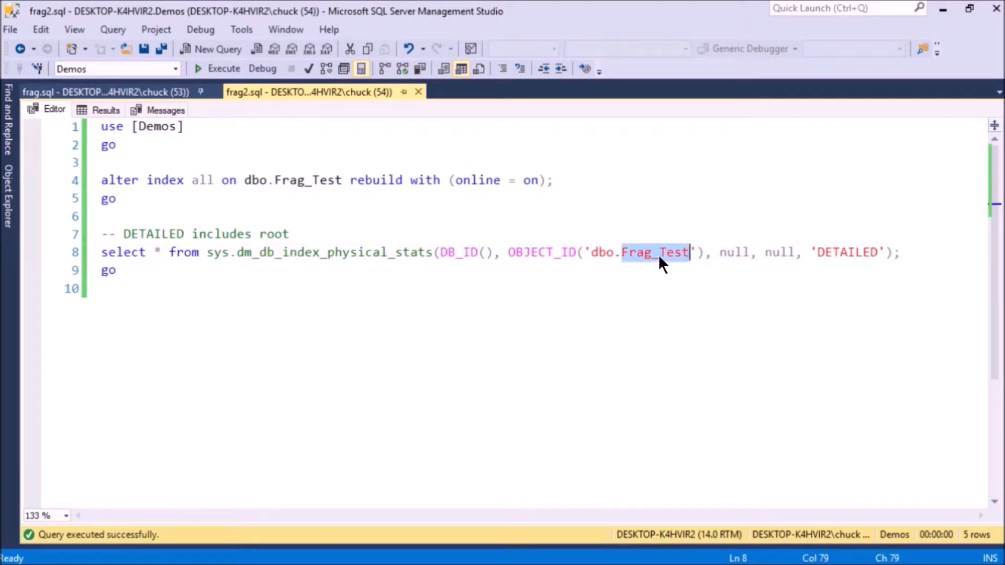
double_click(847, 251)
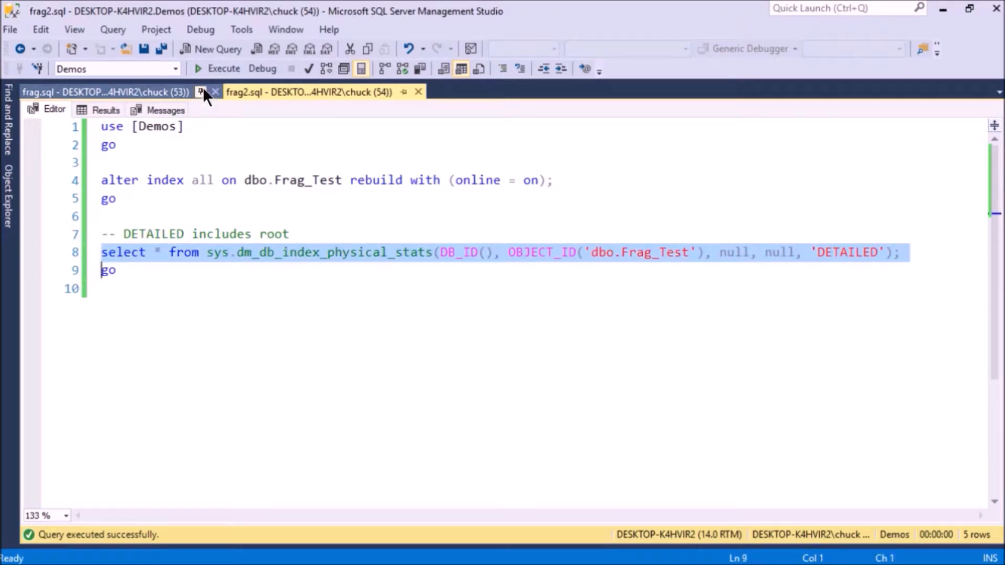
click(223, 69)
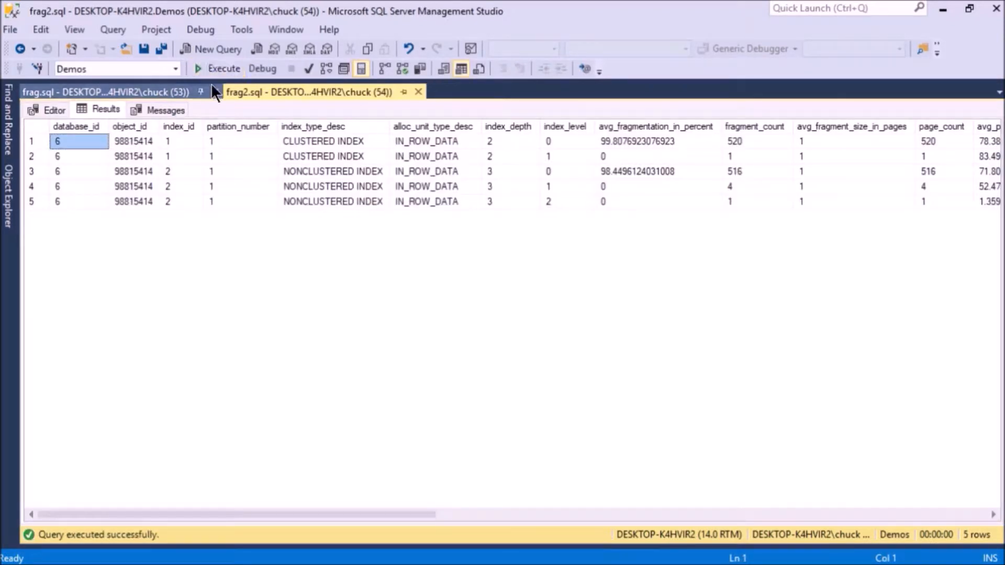
click(31, 201)
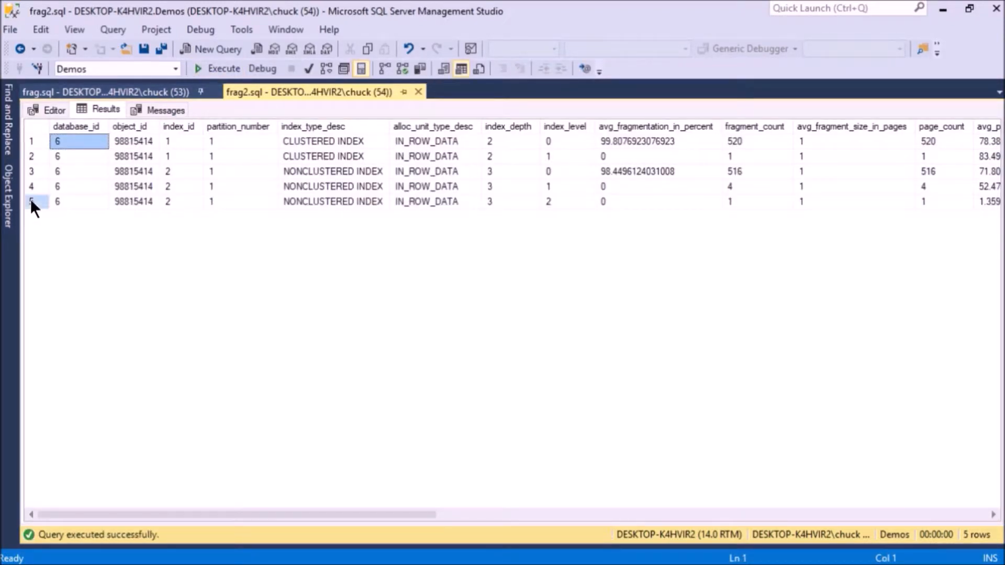
click(31, 201)
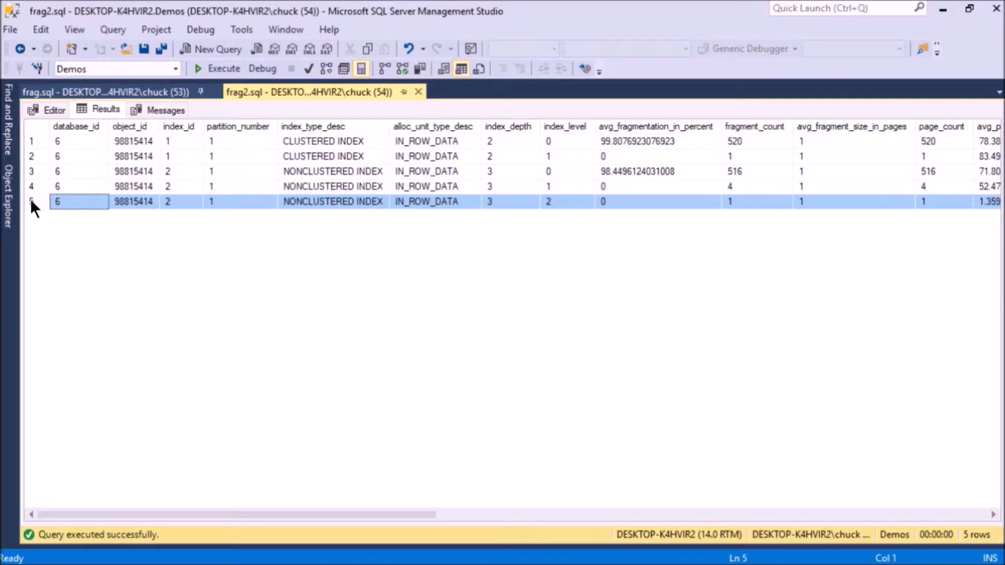
mouse_move(148, 217)
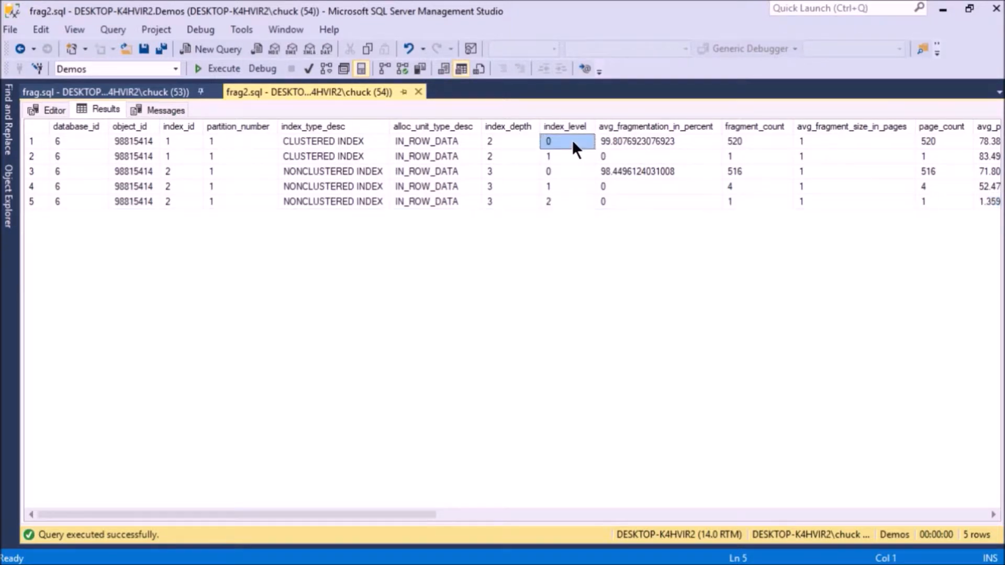
click(566, 156)
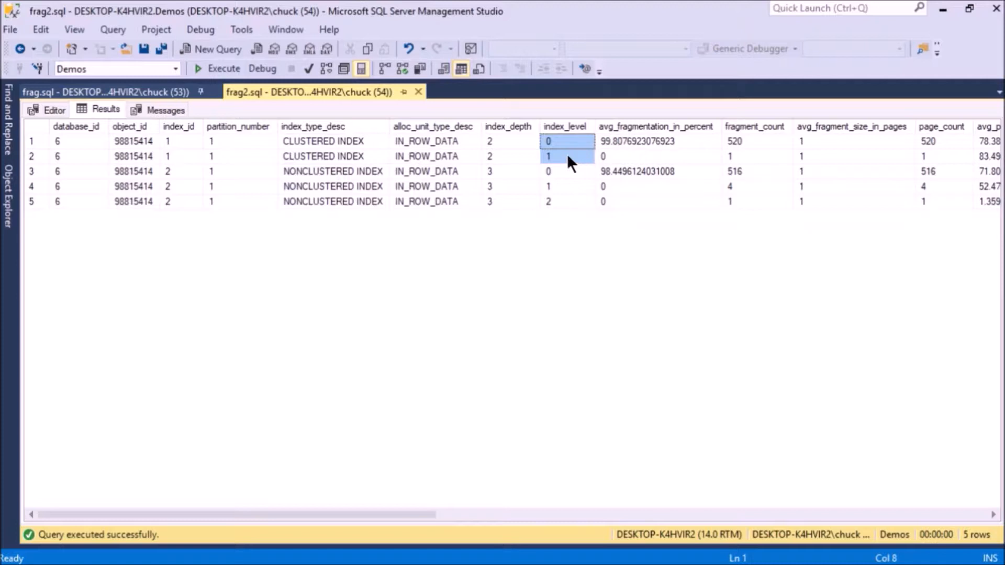
drag(566, 171, 567, 201)
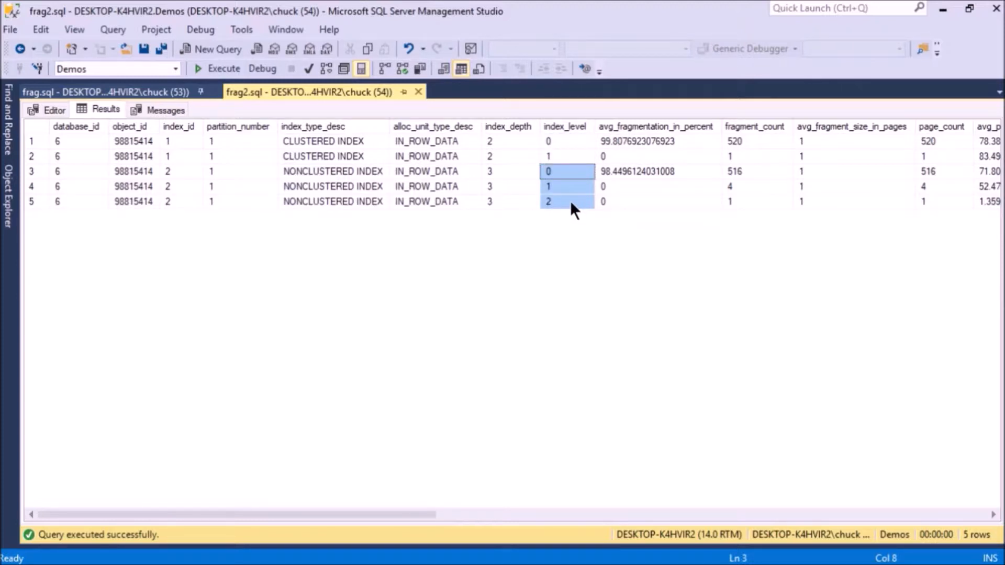
mouse_move(575, 159)
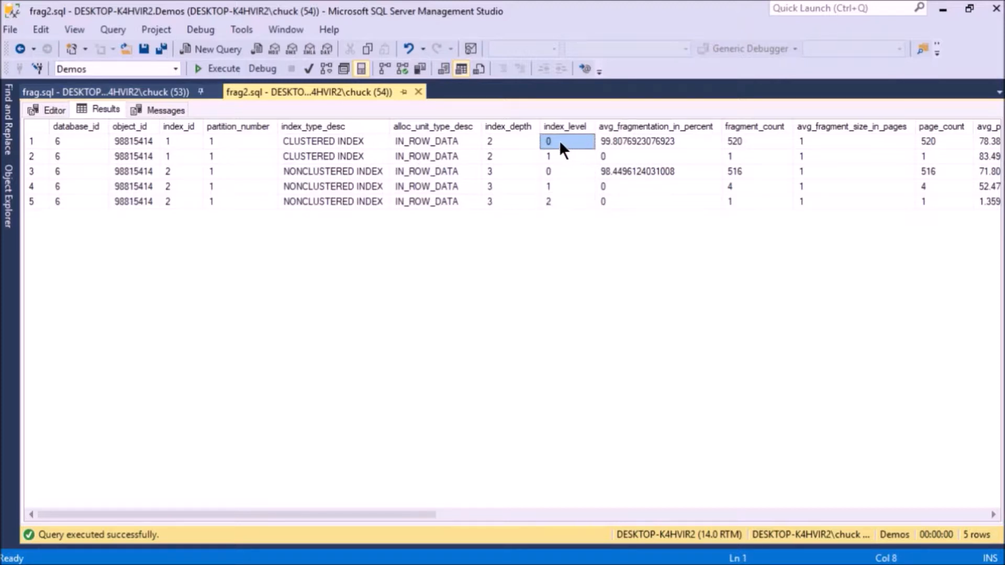
mouse_move(568, 152)
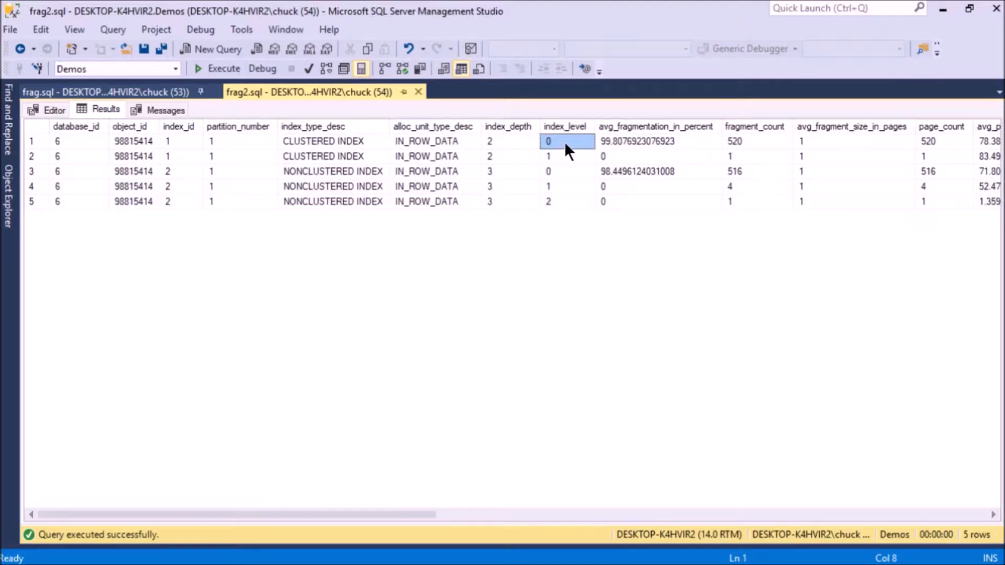
click(566, 172)
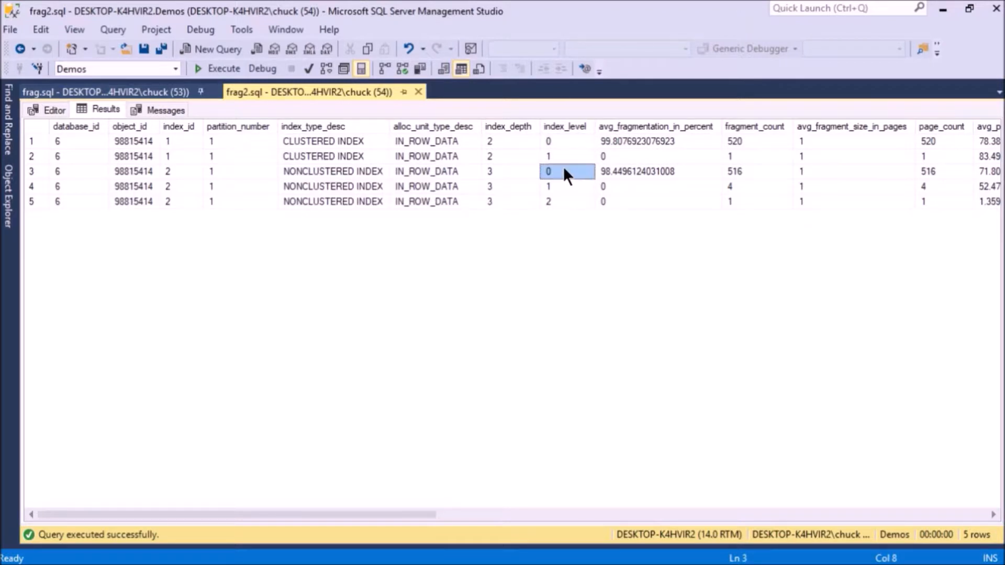
mouse_move(569, 162)
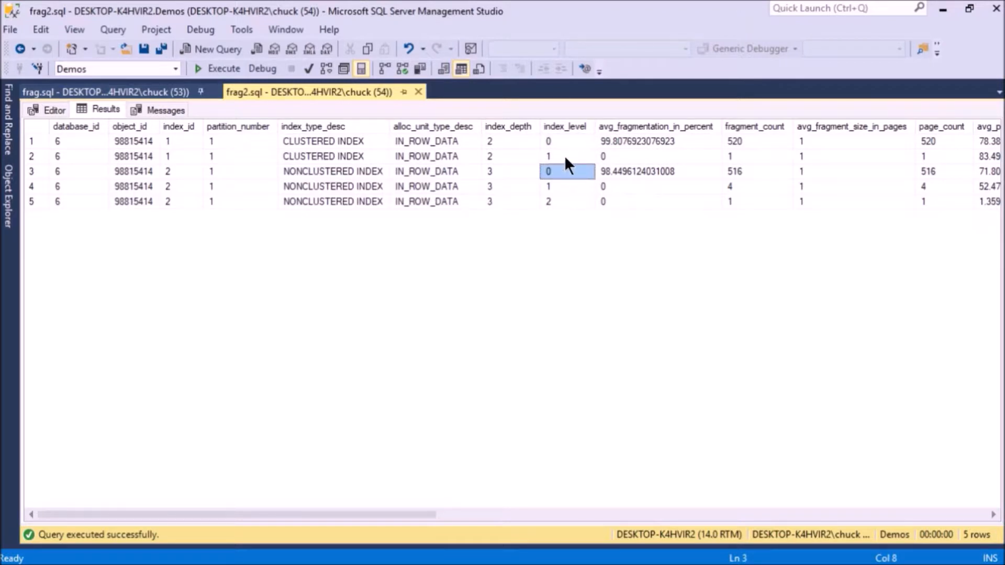
click(566, 156)
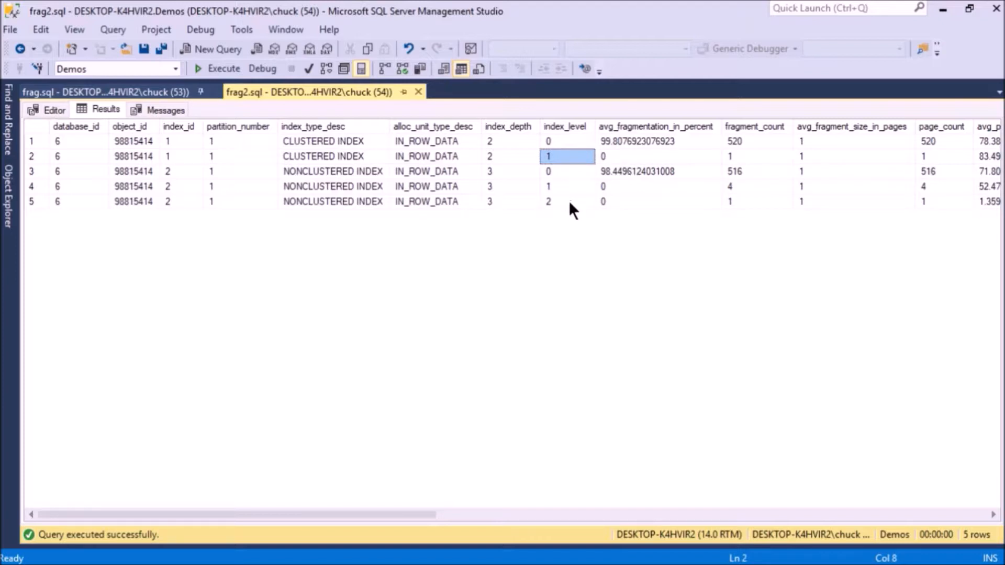
click(566, 201)
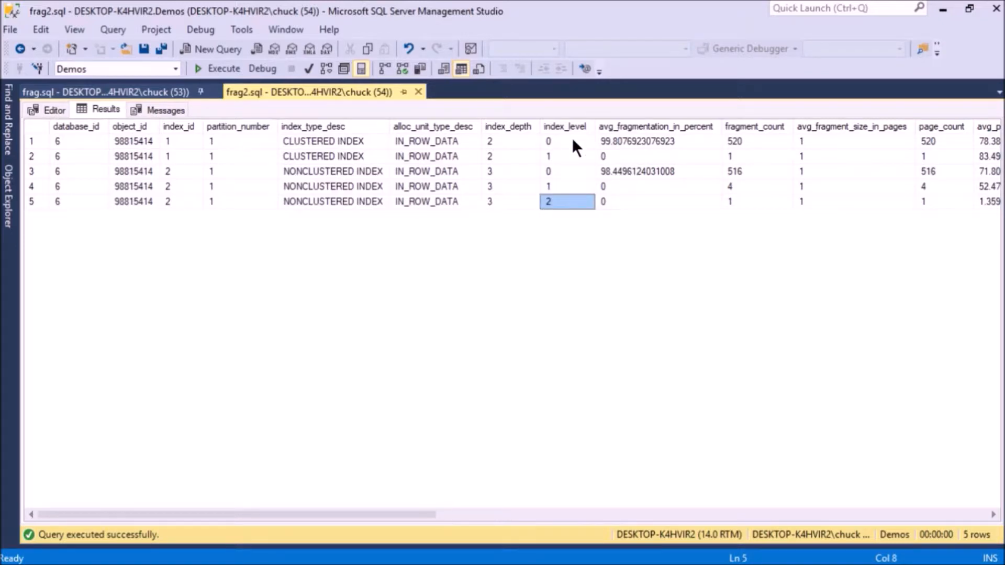
click(656, 140)
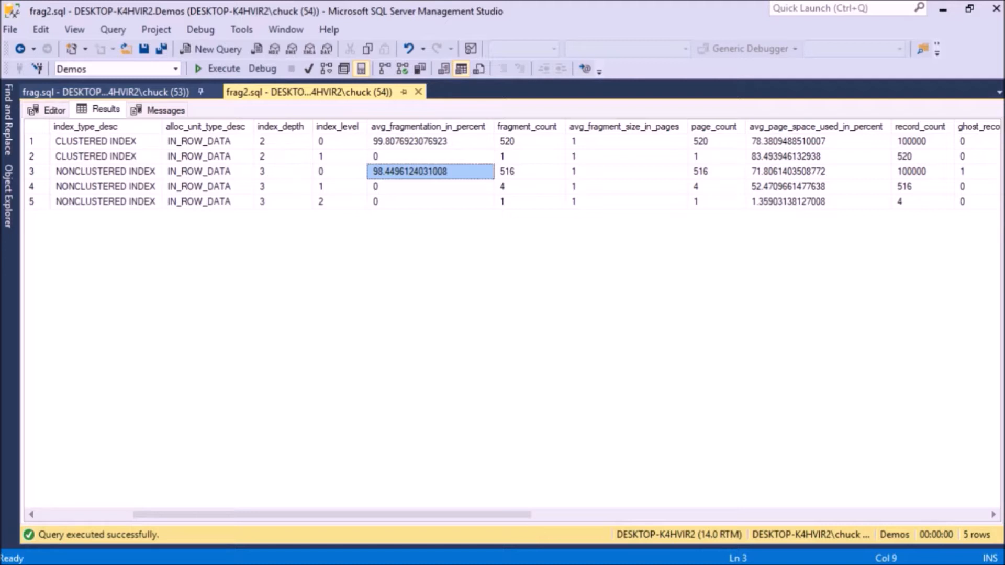
Step: Point out the clustered leaf's 520 pages and the page space used values
click(429, 141)
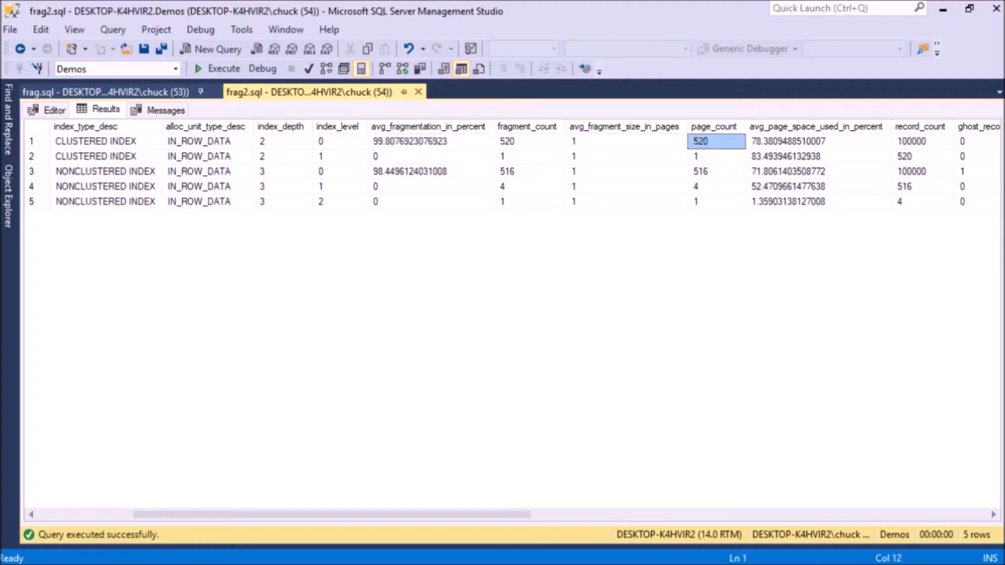
click(815, 140)
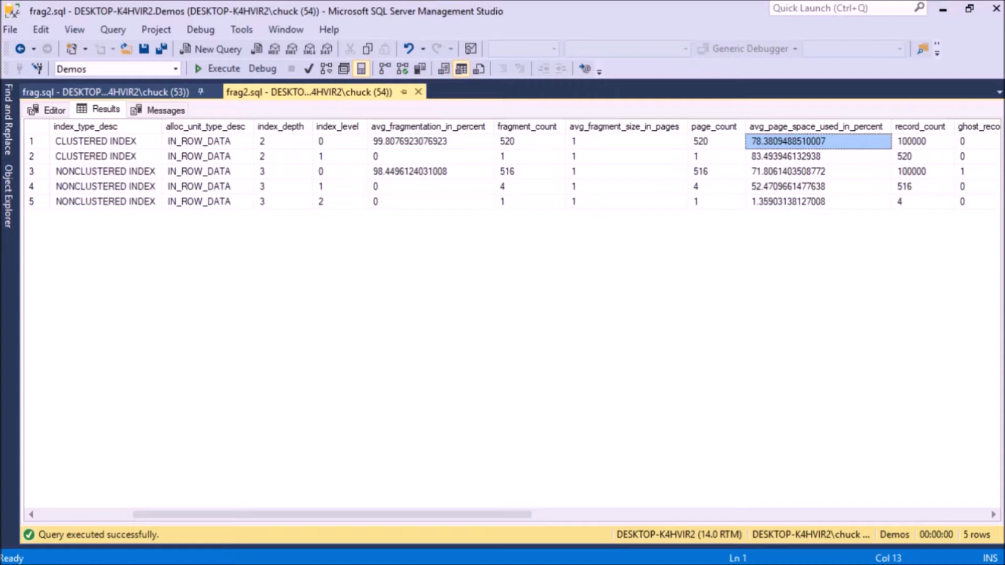
click(817, 171)
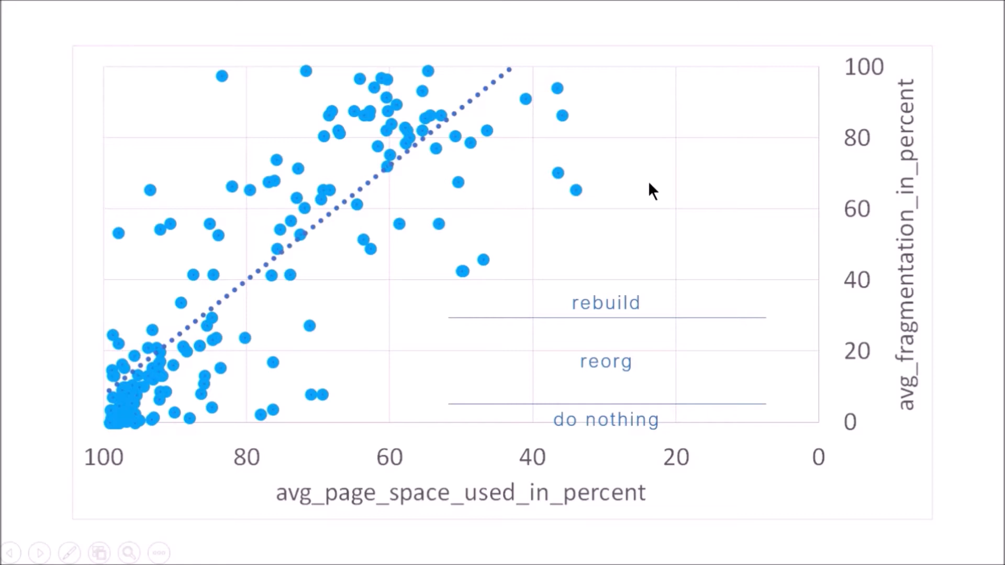
mouse_move(151, 396)
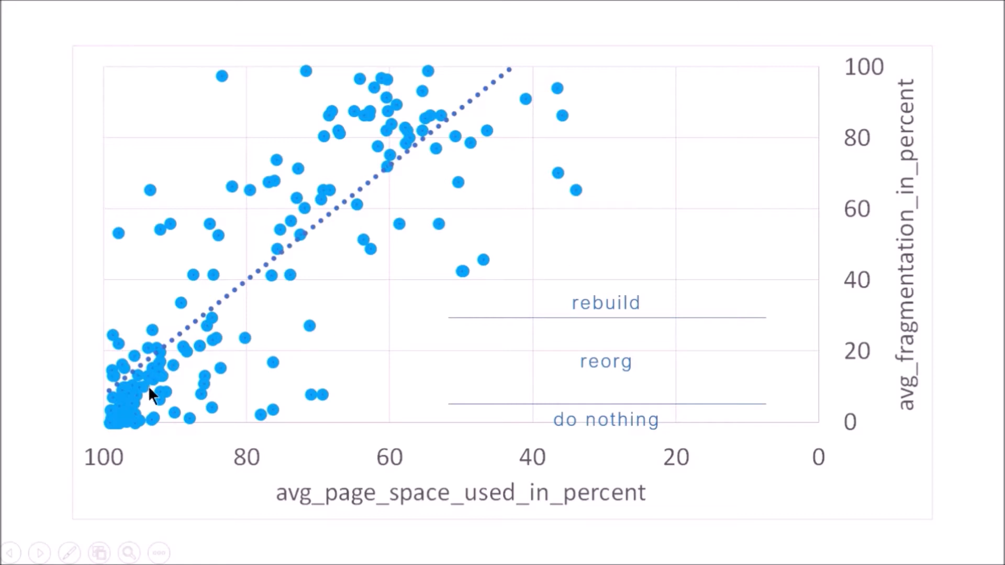
mouse_move(108, 432)
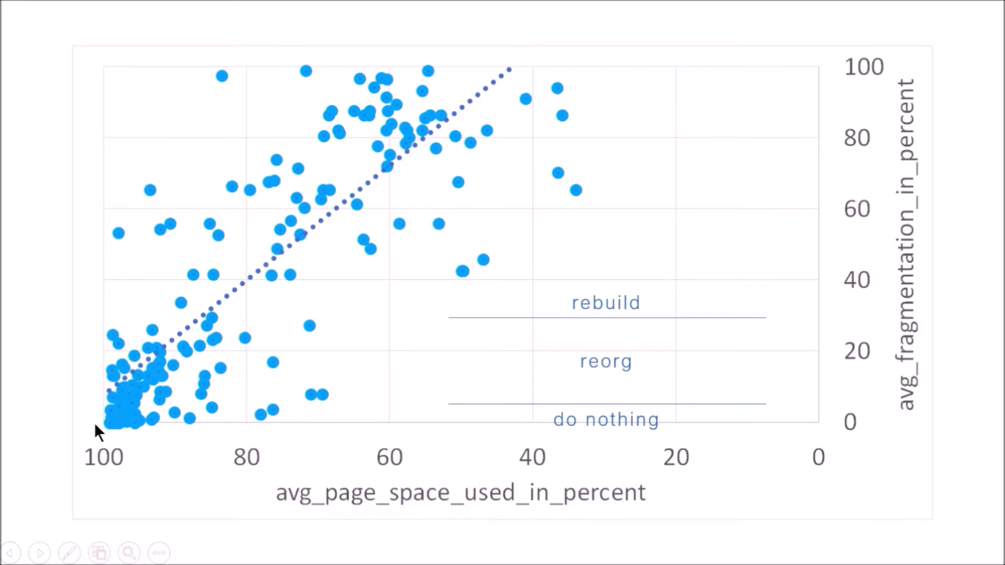
mouse_move(499, 514)
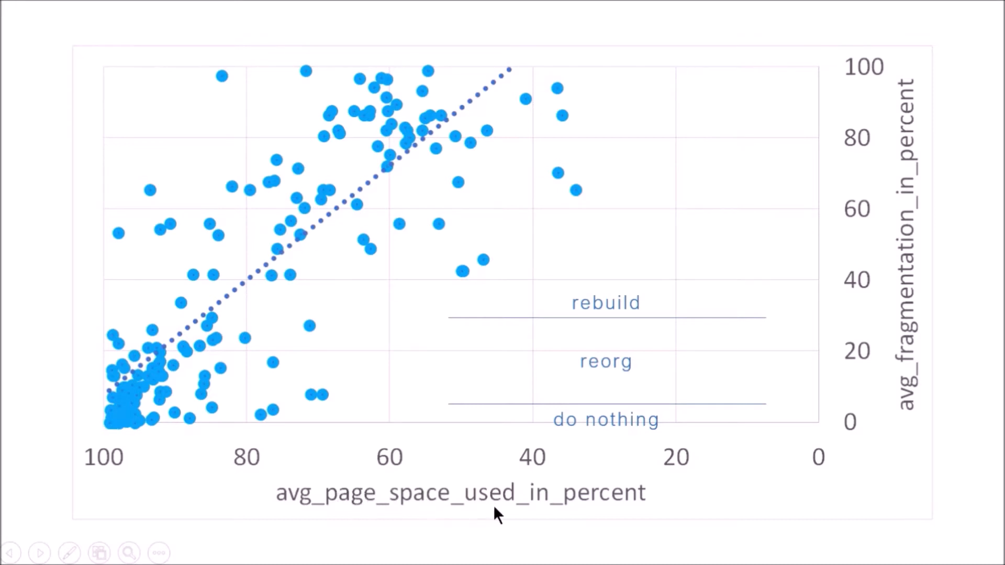
mouse_move(798, 400)
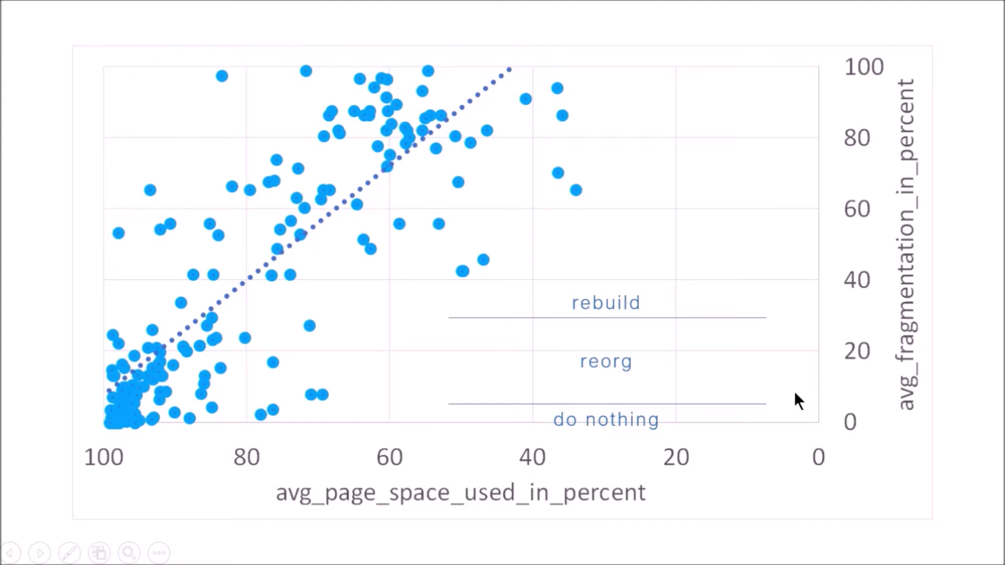
mouse_move(904, 369)
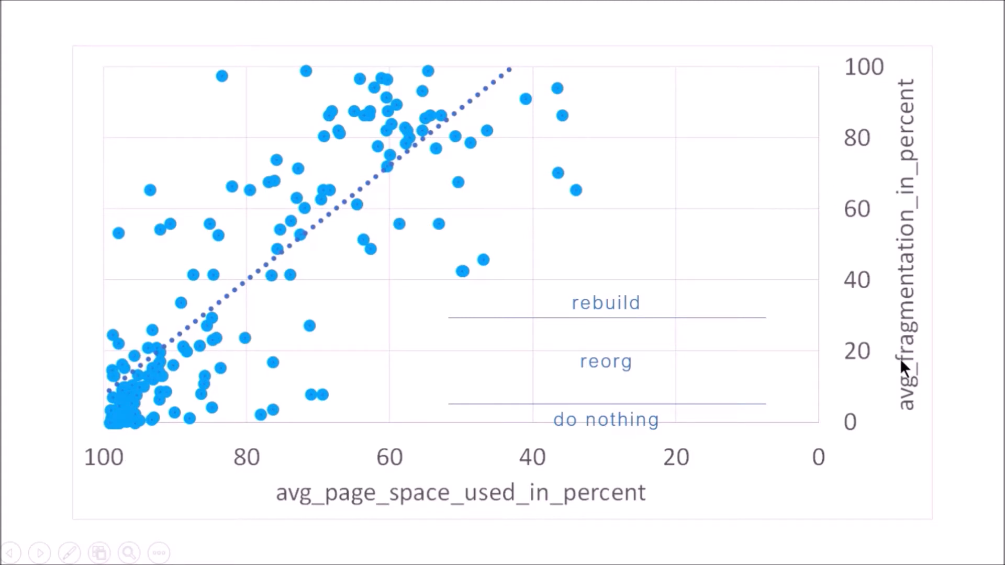
mouse_move(96, 416)
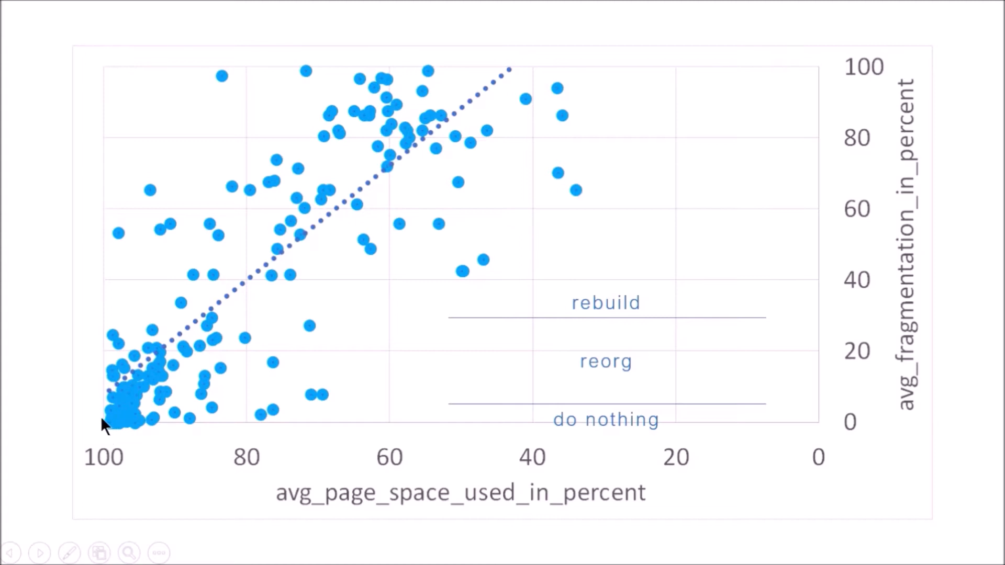
mouse_move(96, 359)
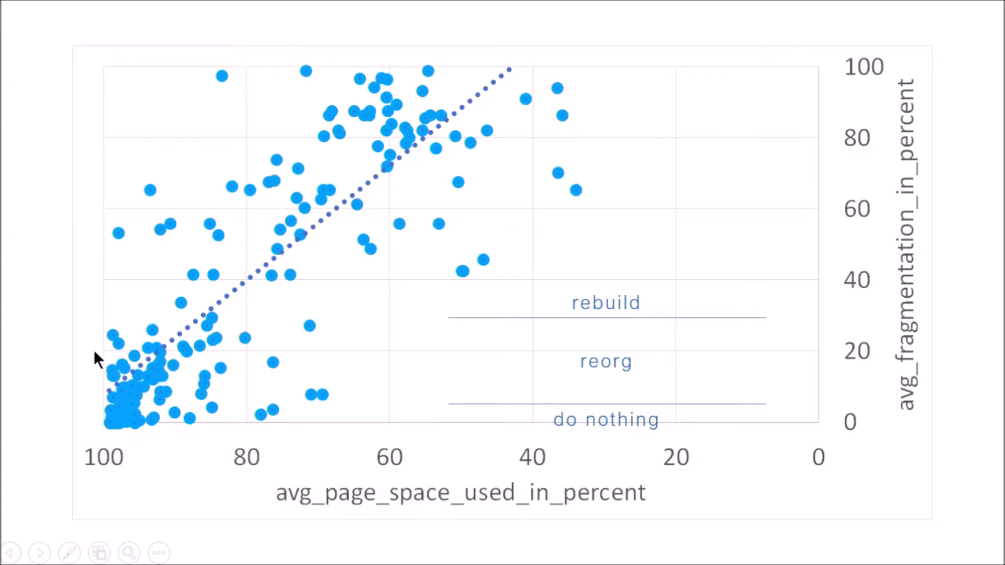
mouse_move(114, 361)
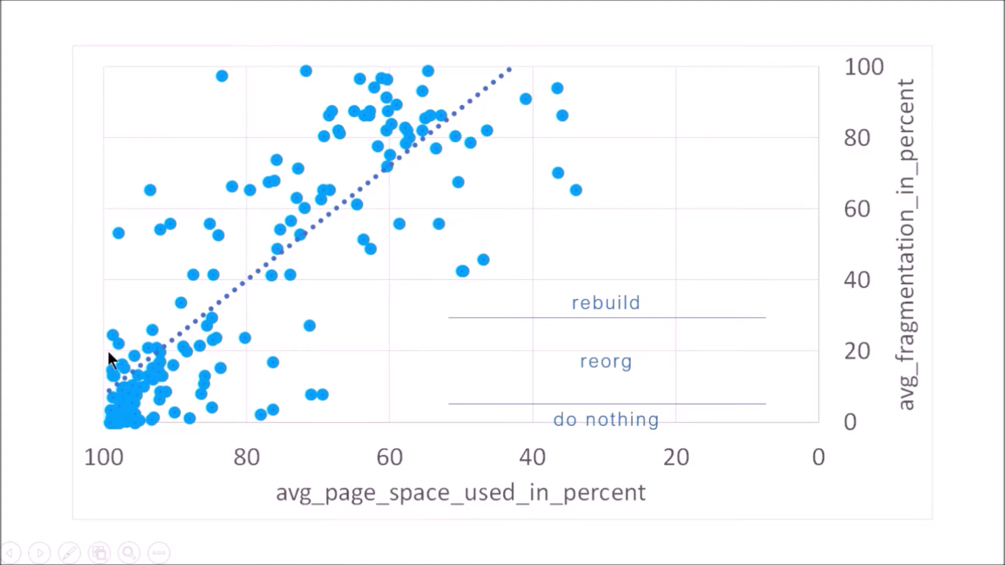
mouse_move(180, 419)
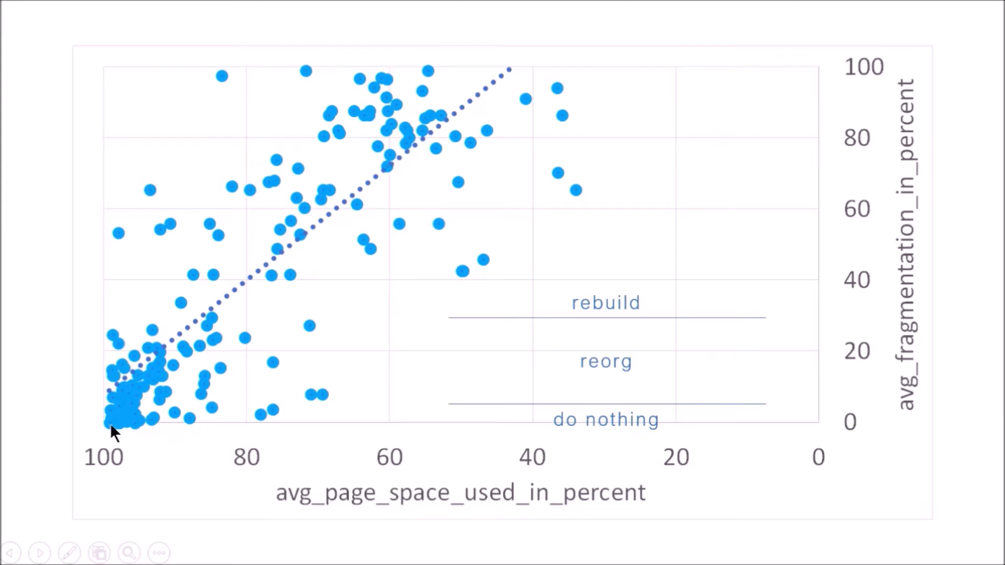
mouse_move(493, 115)
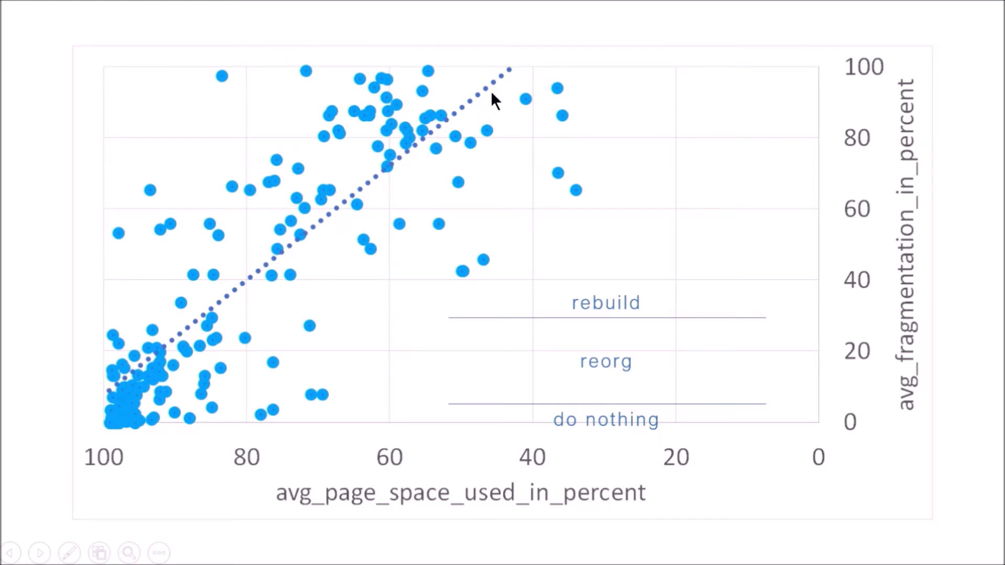
mouse_move(468, 94)
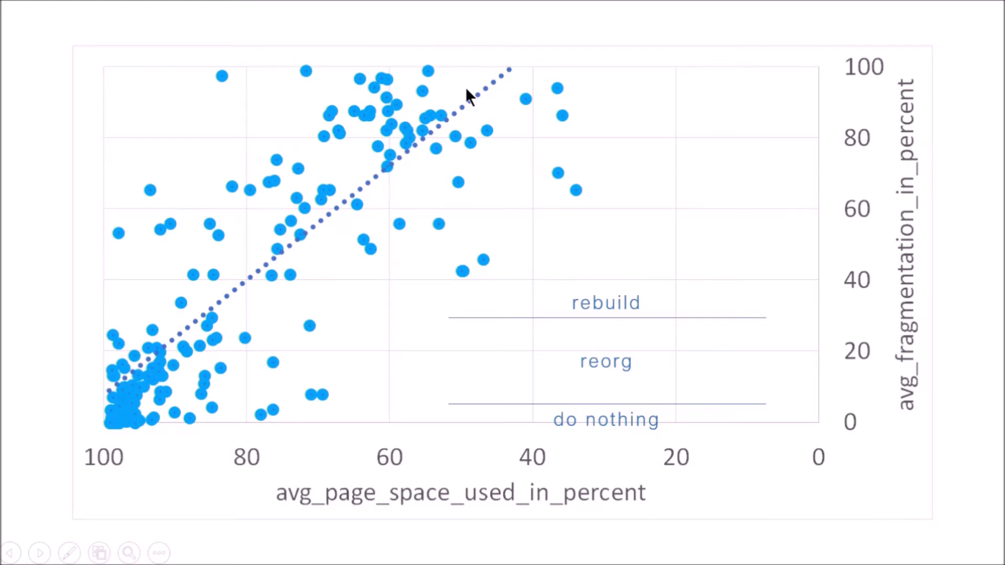
mouse_move(451, 250)
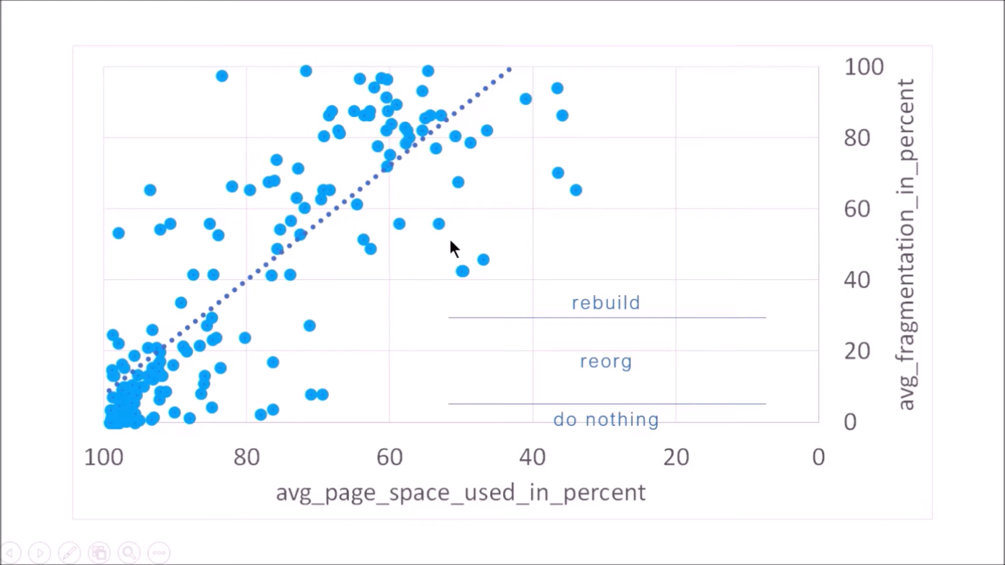
mouse_move(554, 166)
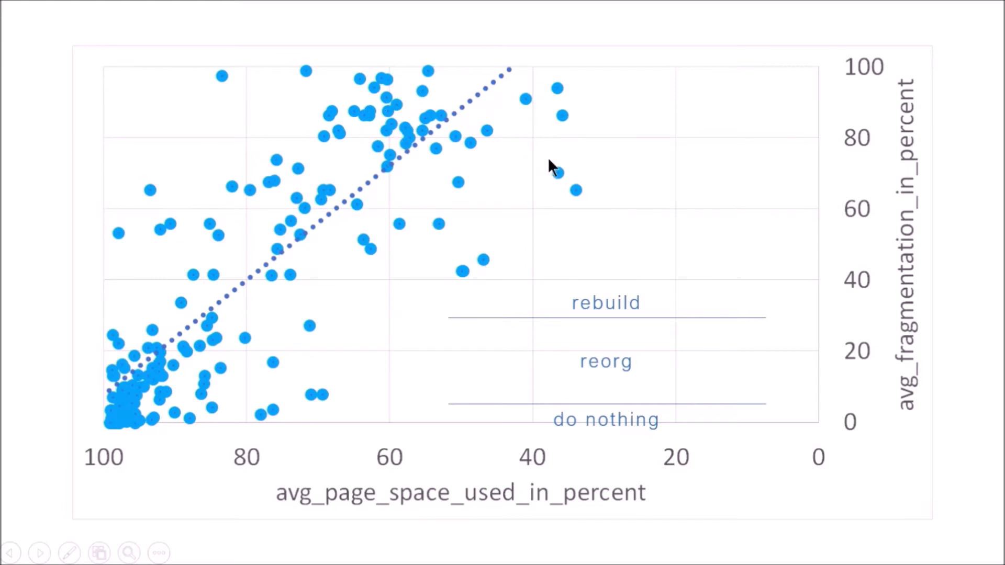
mouse_move(326, 106)
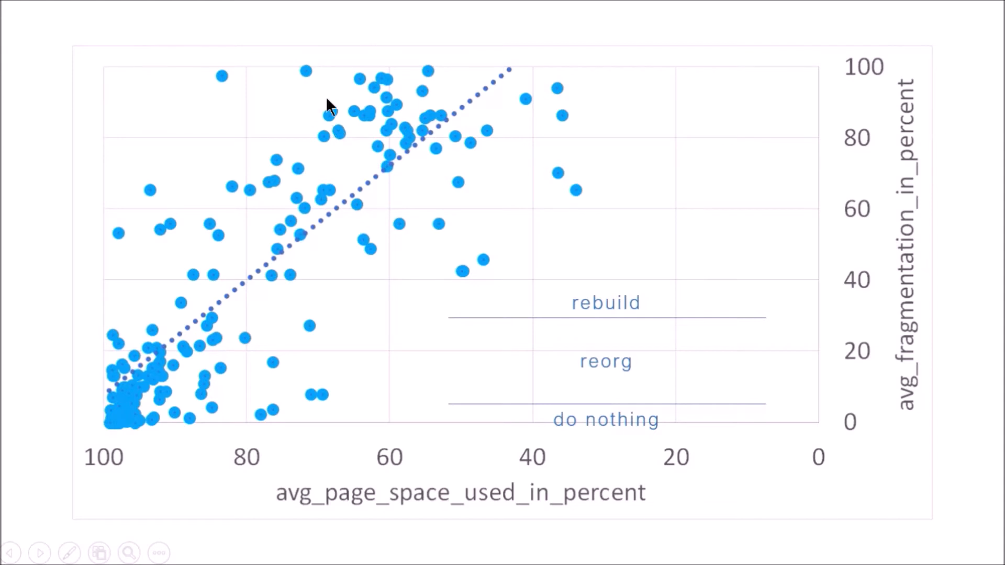
mouse_move(345, 112)
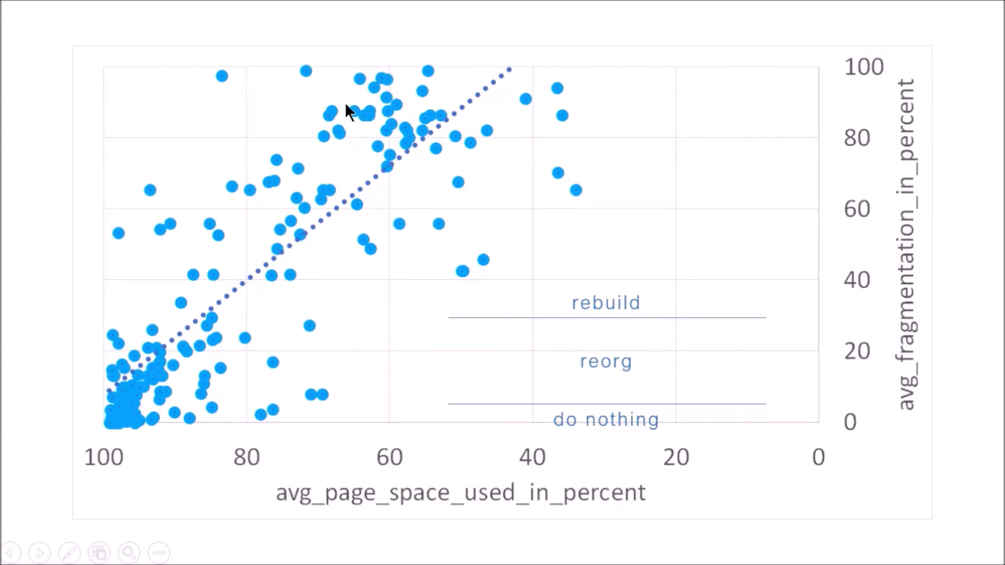
mouse_move(333, 237)
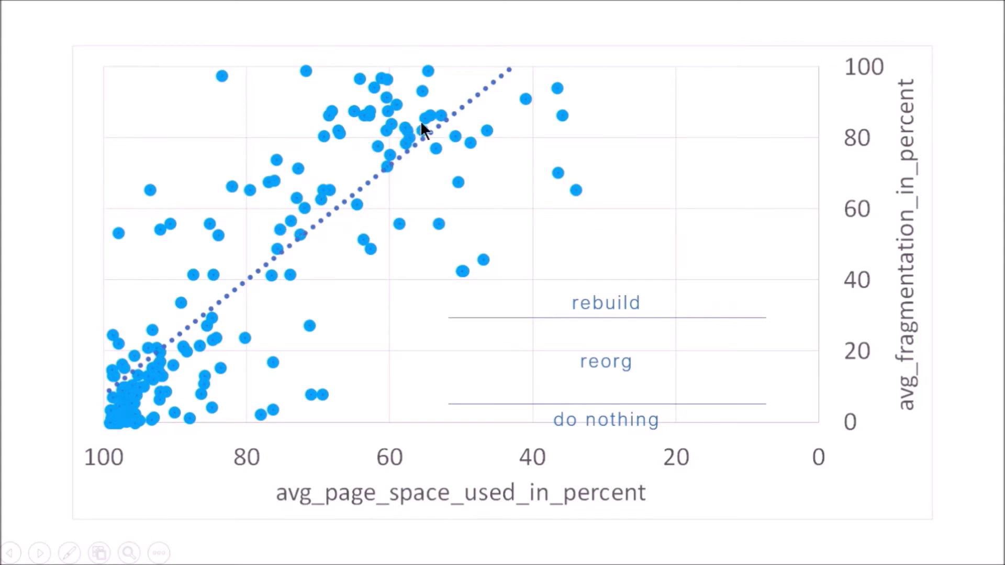
mouse_move(474, 137)
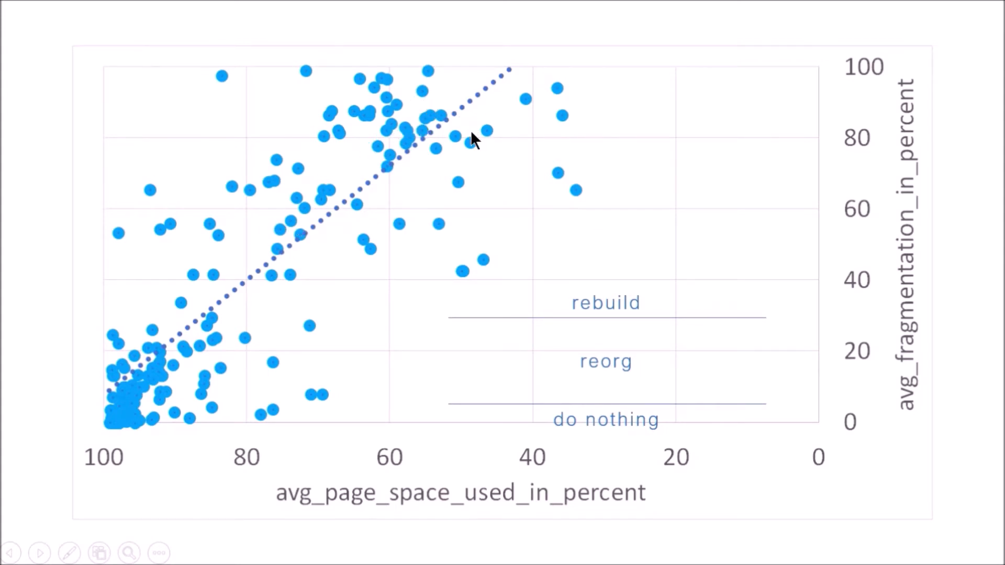